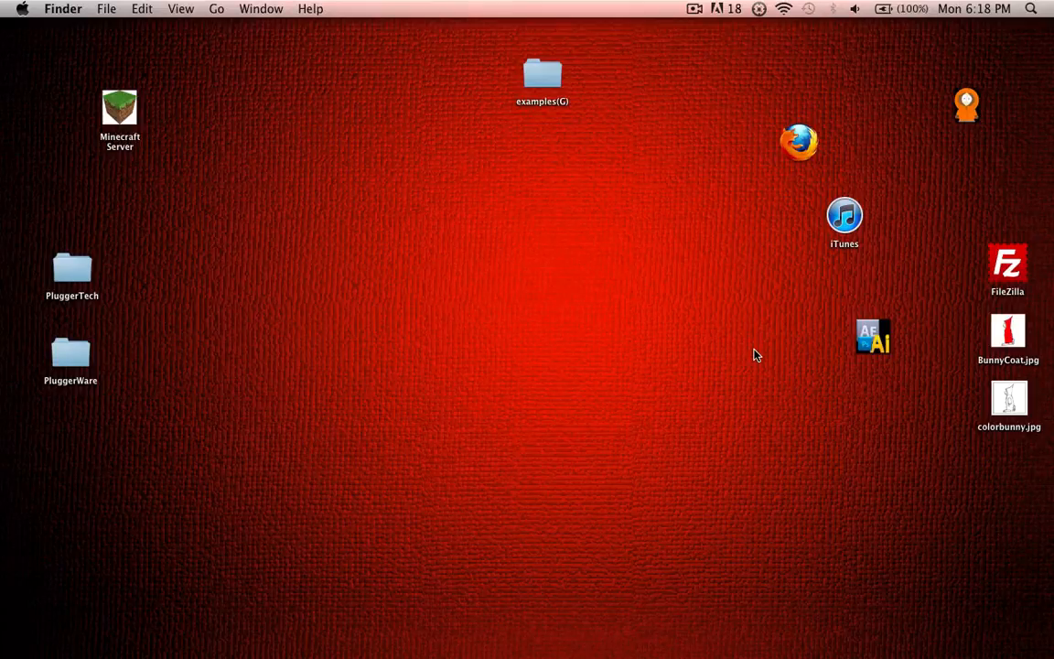
- Show the geometric shape 4.jpg line pattern at 50% in Photoshop
left_click_drag(756, 355, 648, 549)
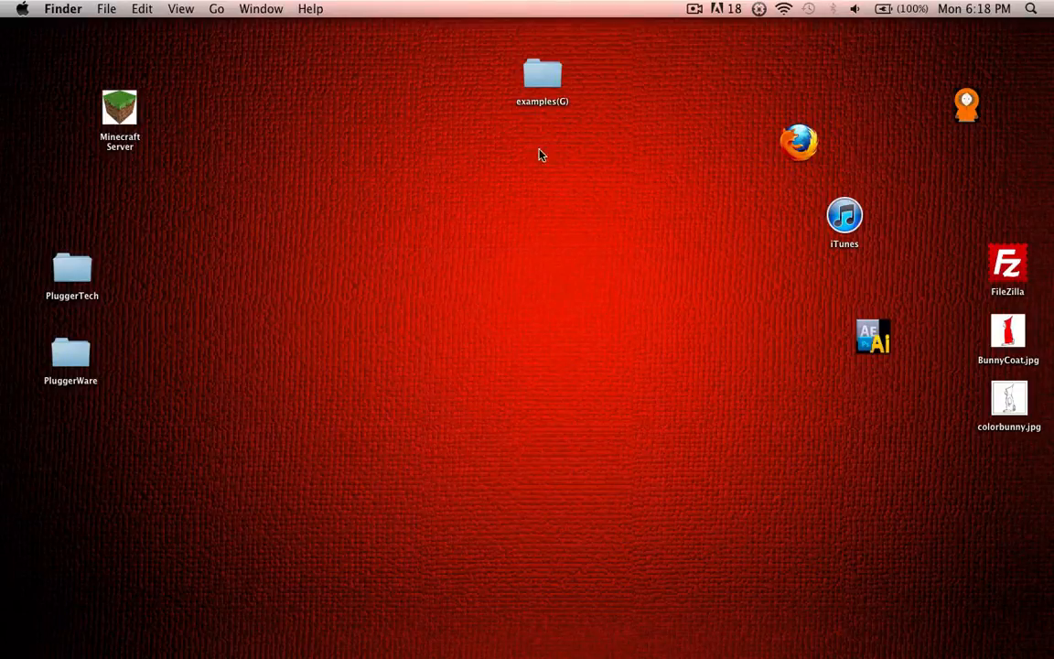
mouse_move(457, 221)
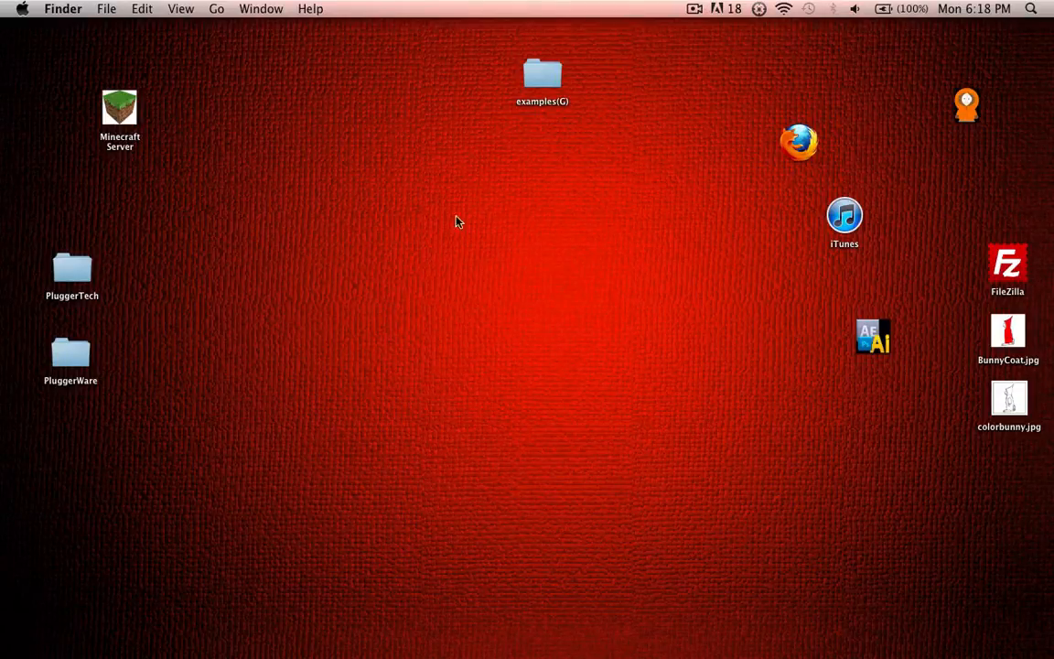
mouse_move(487, 348)
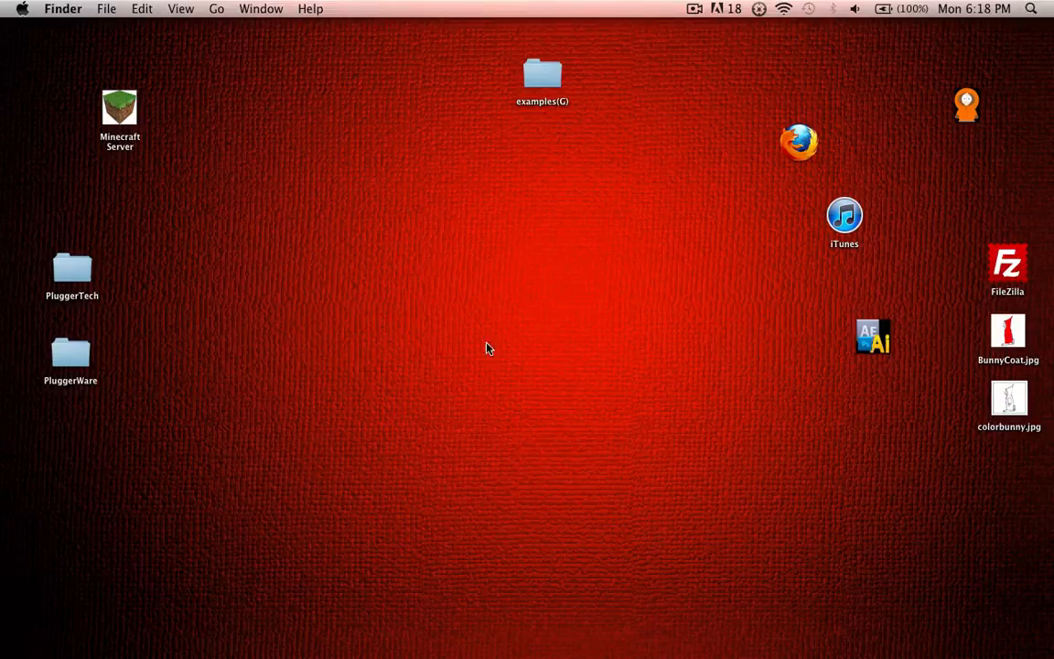
mouse_move(281, 245)
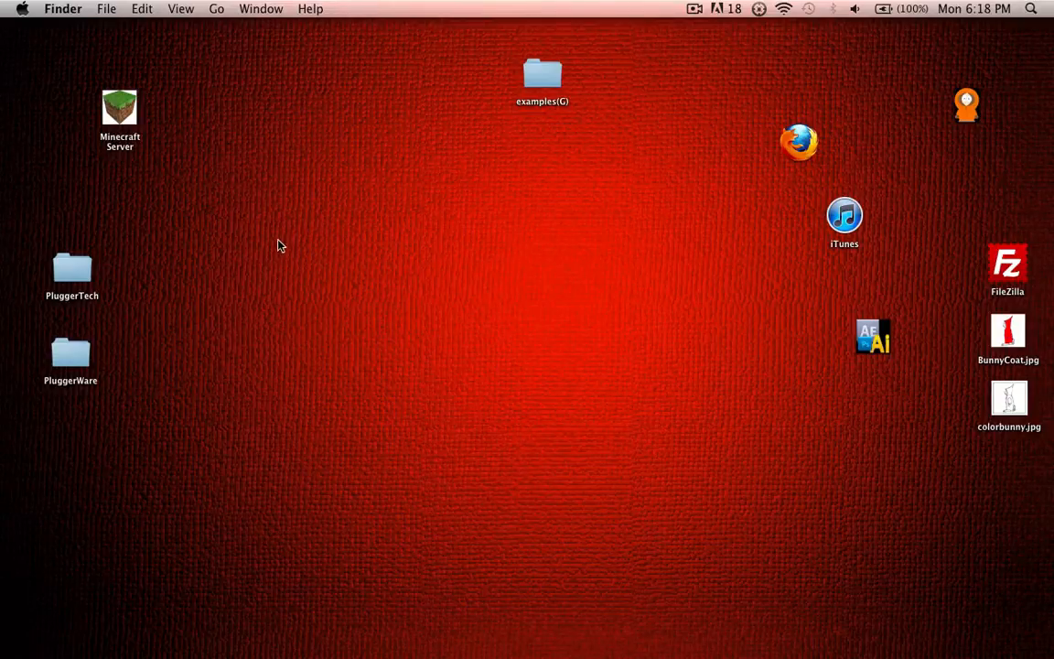
mouse_move(739, 489)
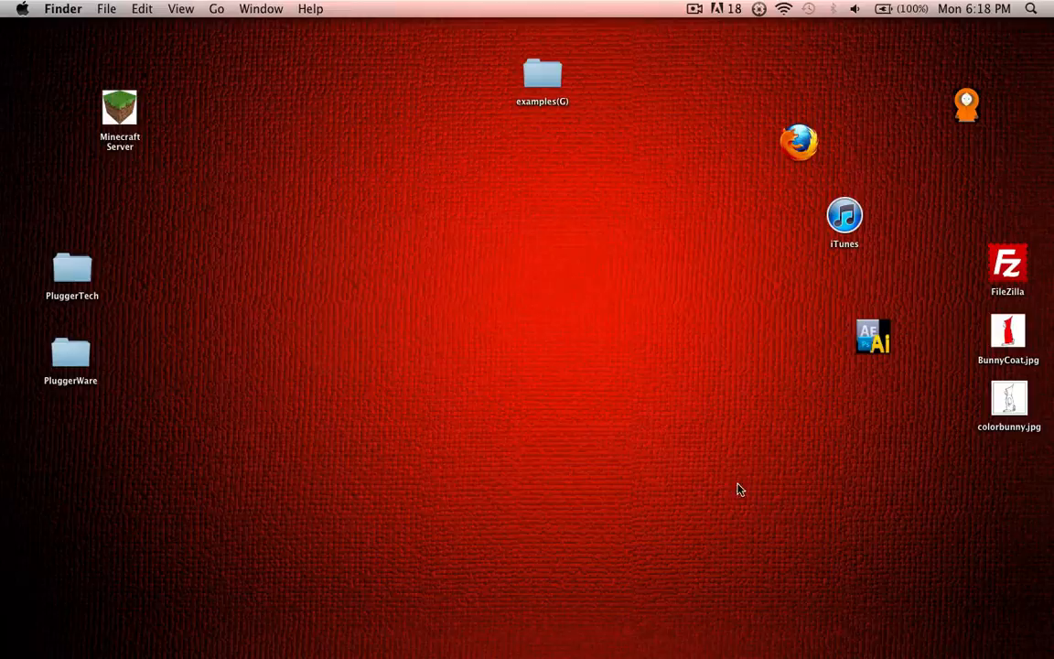
mouse_move(688, 498)
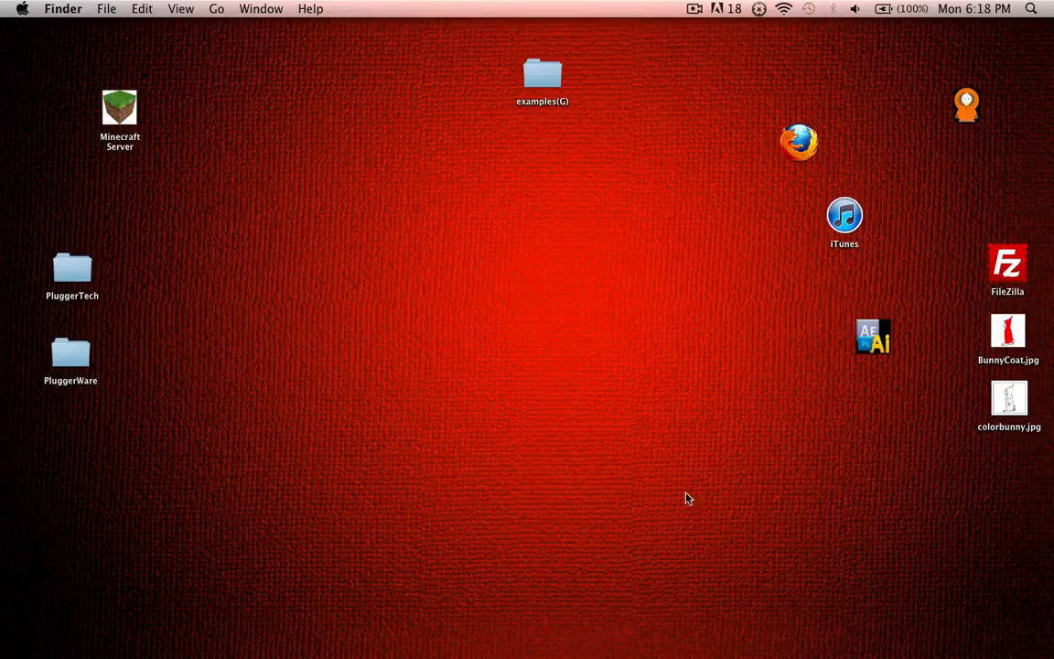
mouse_move(586, 400)
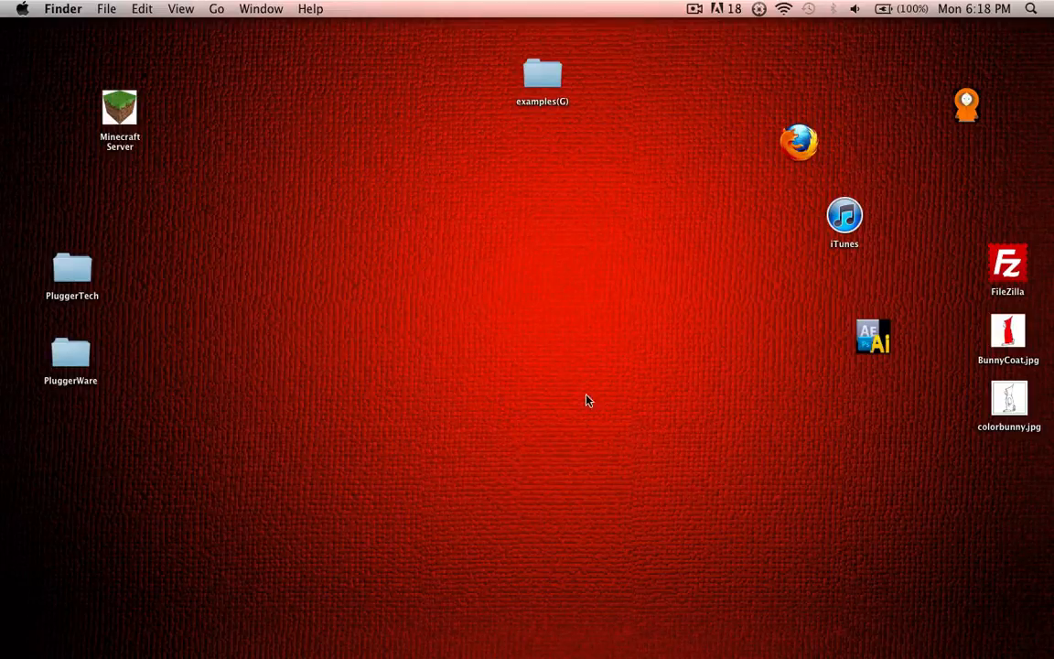
mouse_move(569, 325)
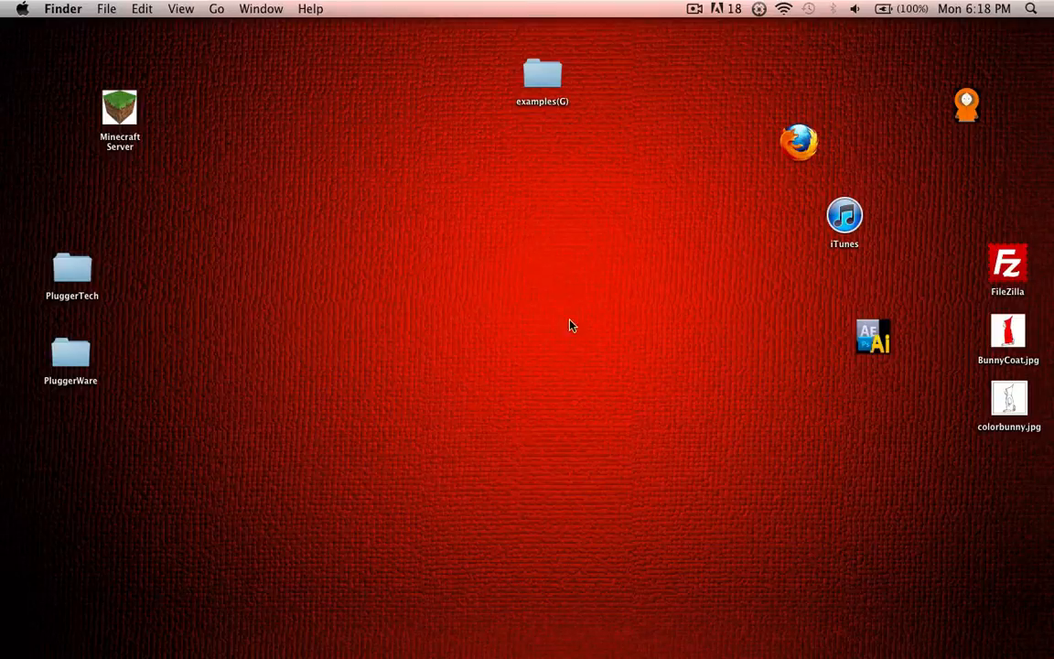
mouse_move(3, 320)
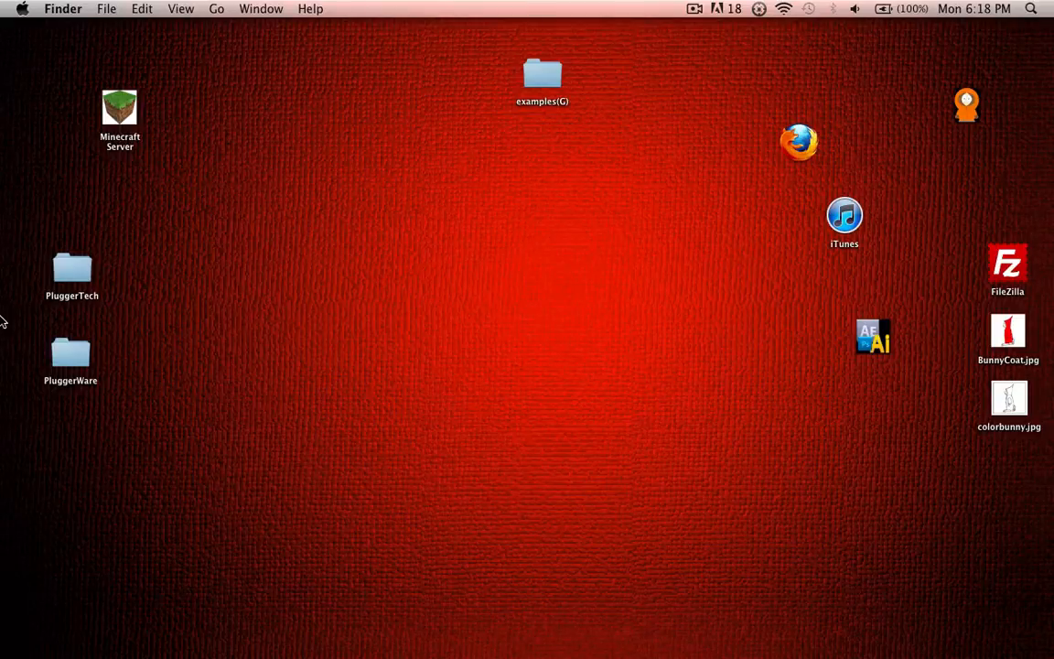
mouse_move(500, 268)
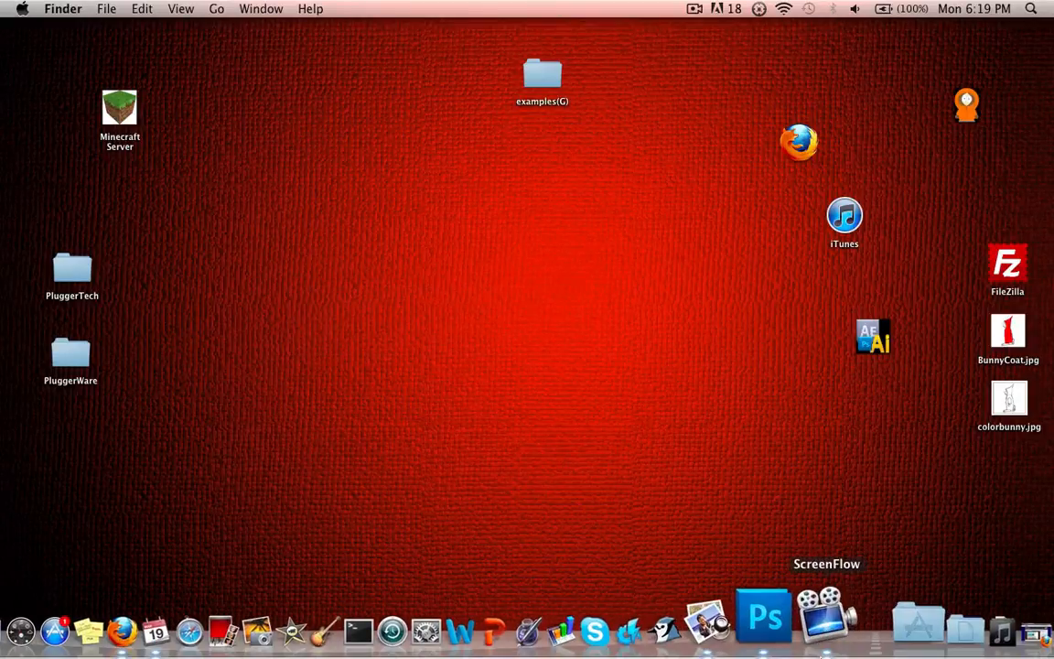
mouse_move(755, 545)
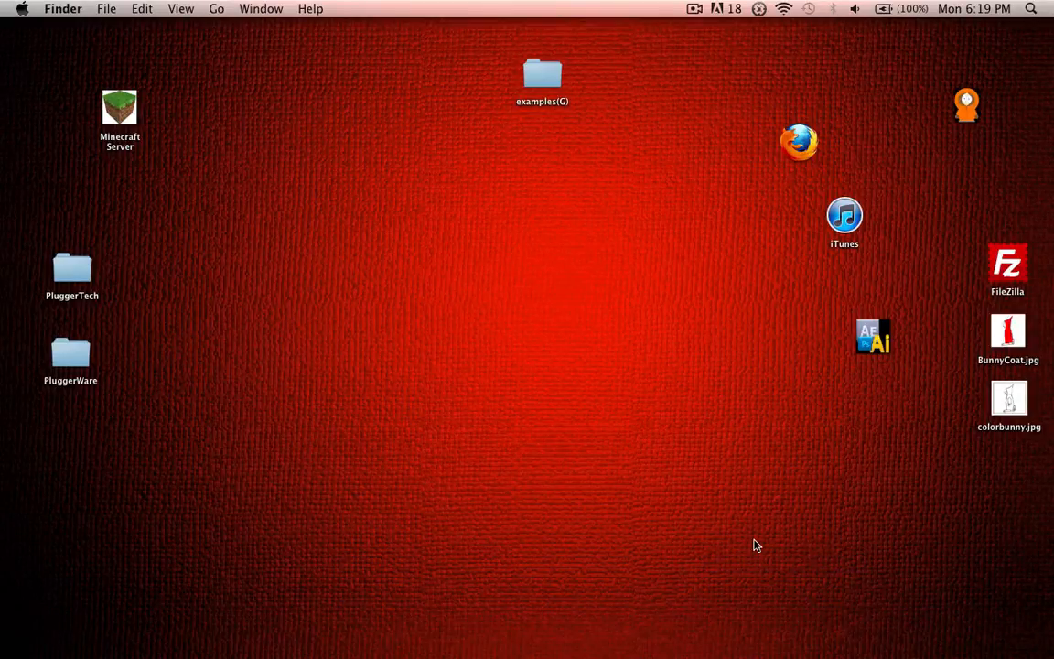
mouse_move(66, 289)
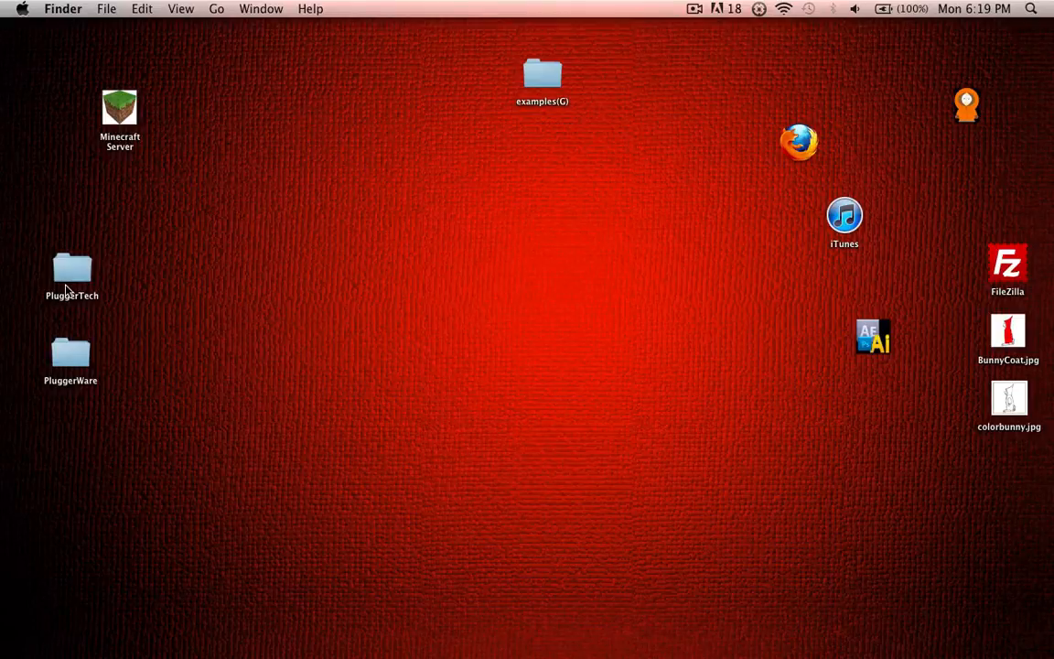
mouse_move(484, 345)
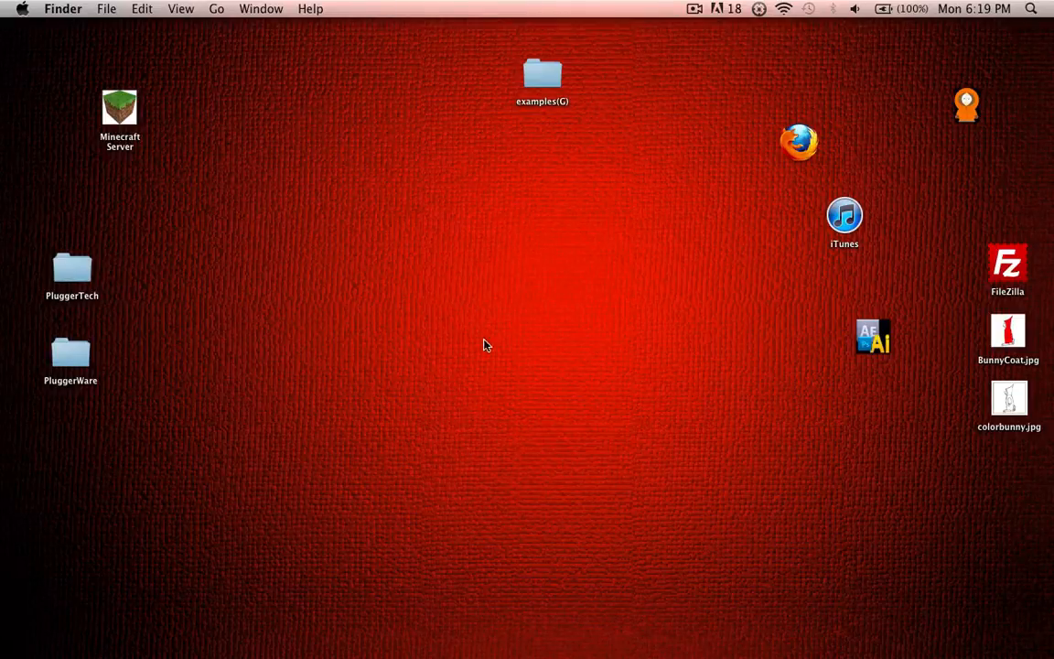
mouse_move(483, 345)
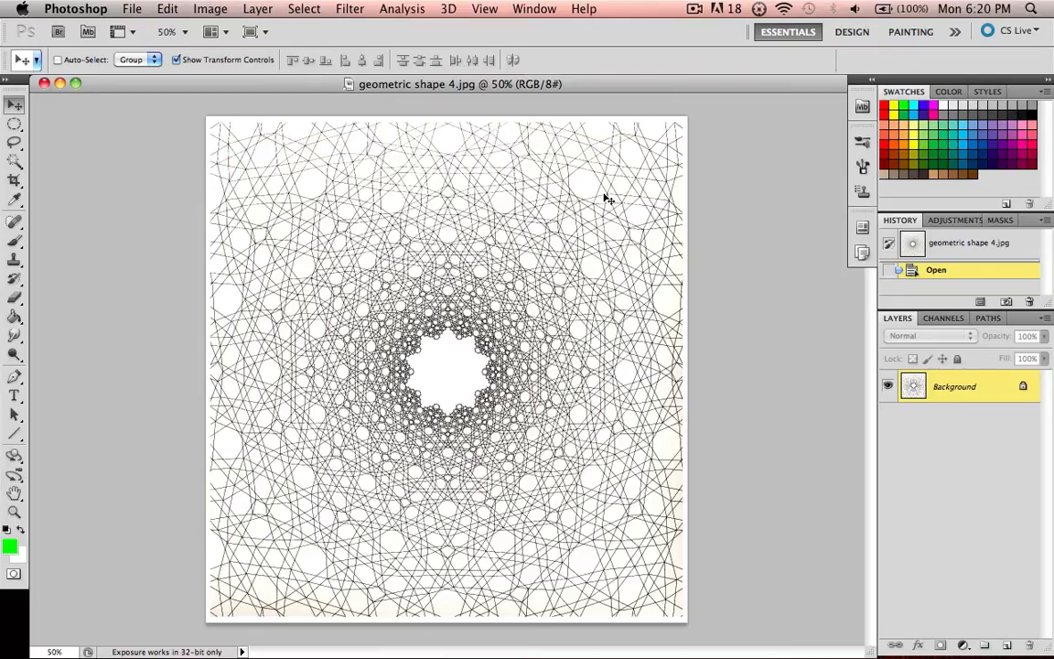
mouse_move(451, 222)
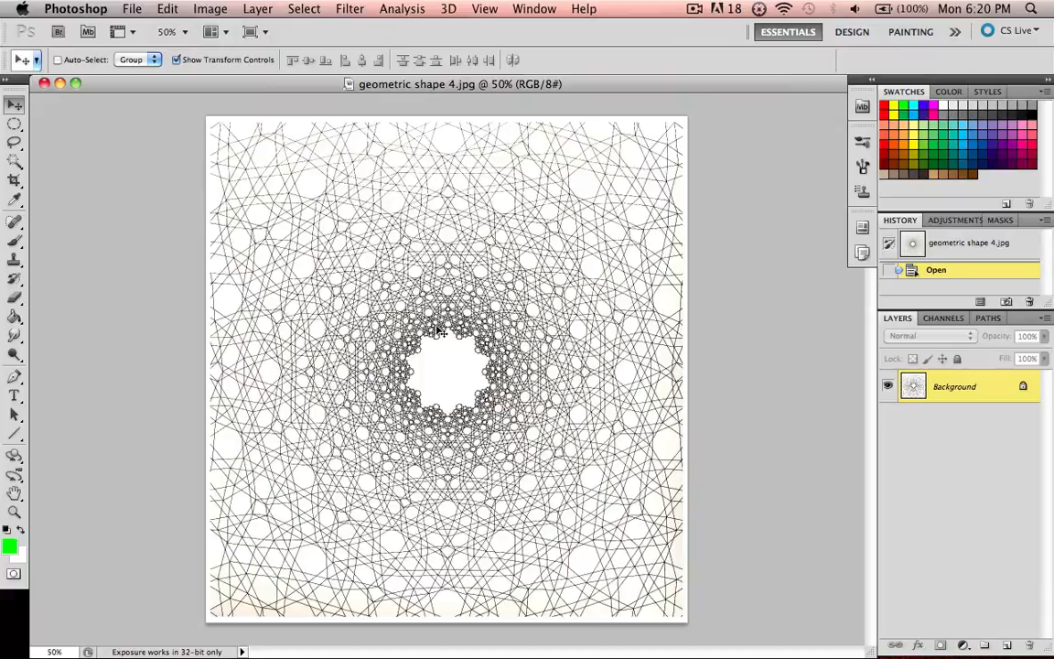
mouse_move(471, 368)
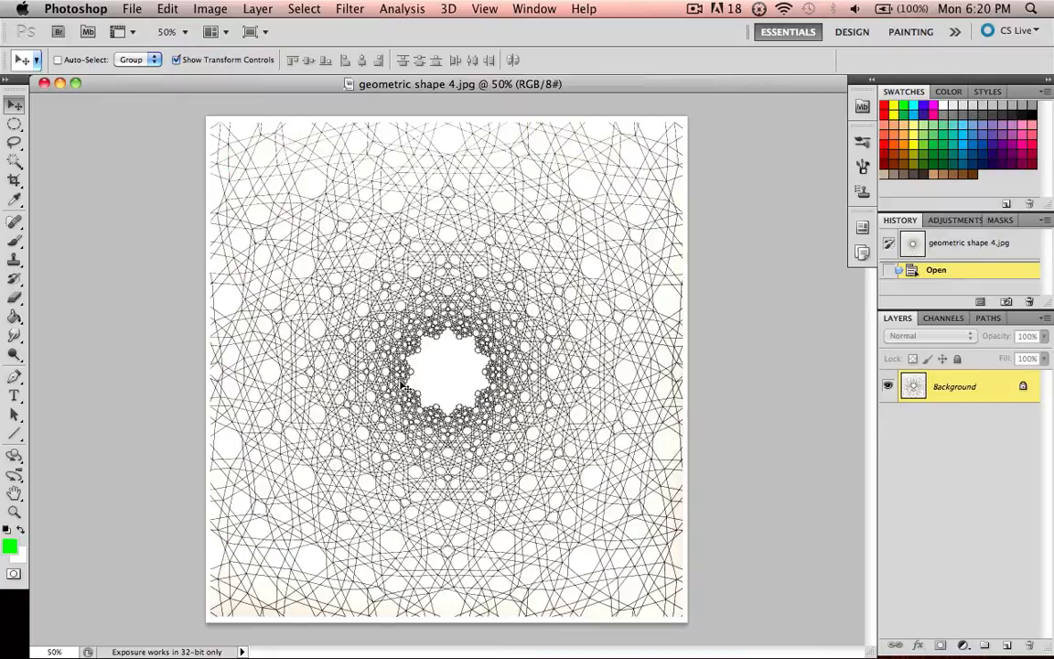
mouse_move(485, 306)
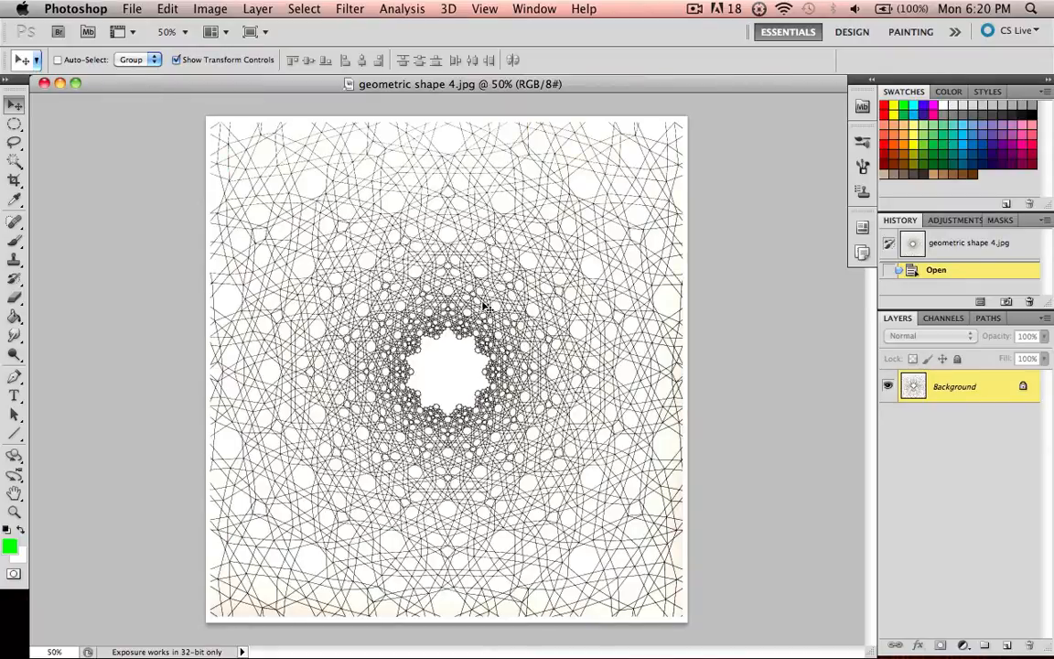
mouse_move(445, 305)
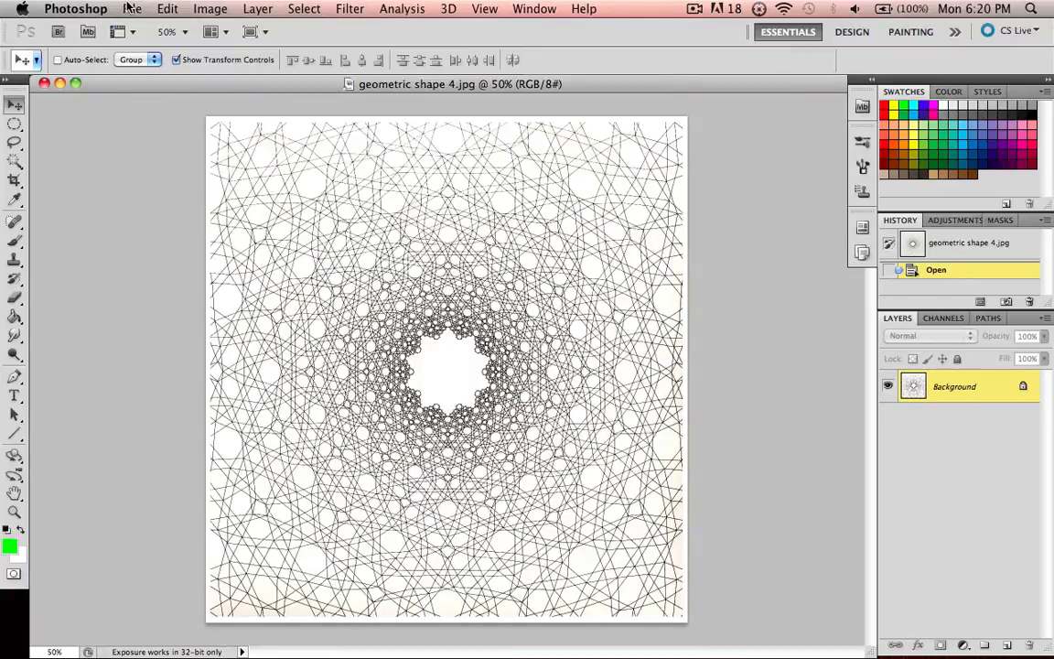
- Create a 512×512 px white Untitled-1 document and add a new layer to it
left_click(132, 8)
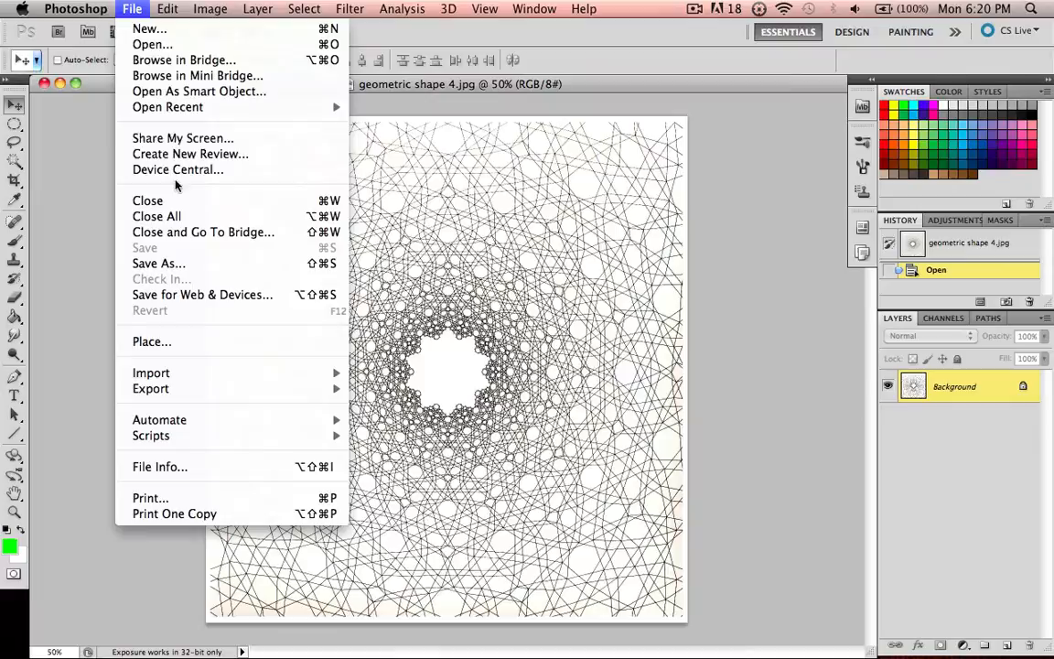
left_click(149, 28)
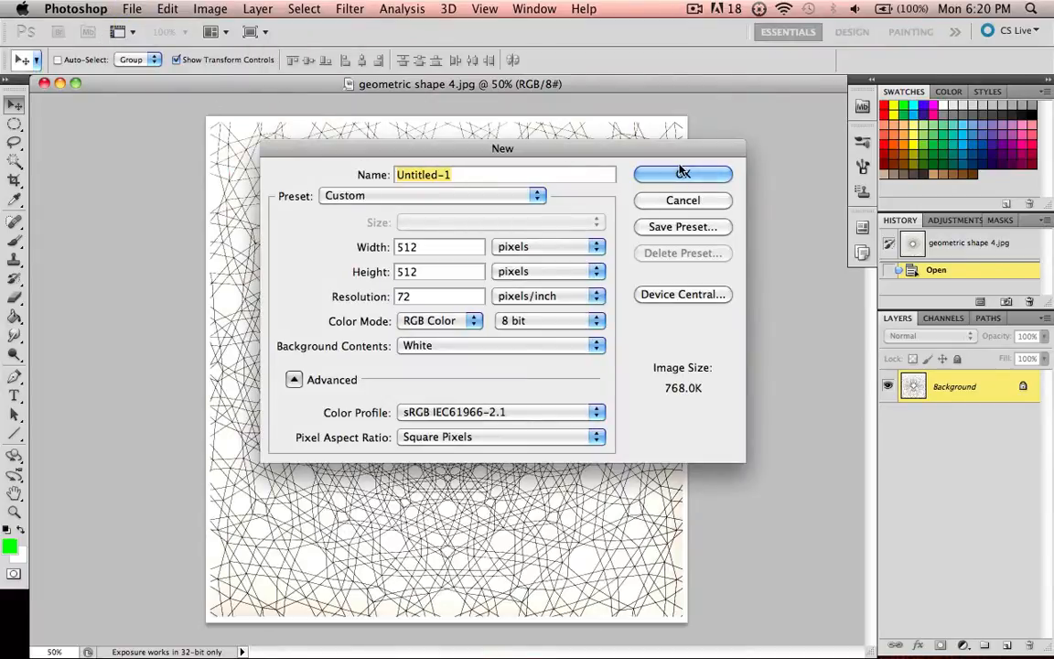
left_click(682, 175)
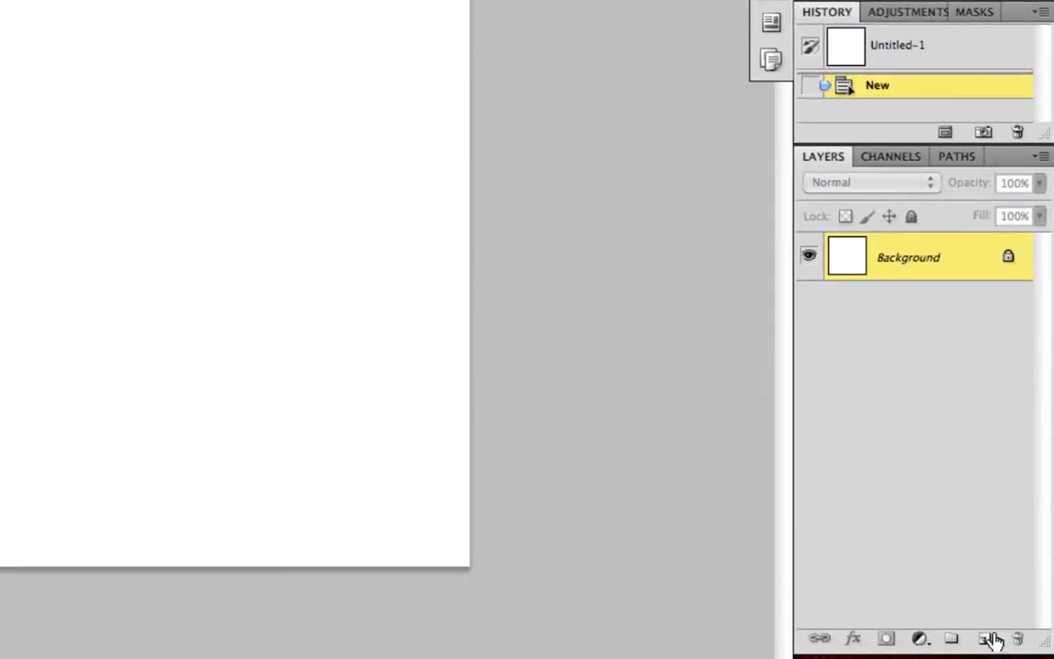
left_click(985, 637)
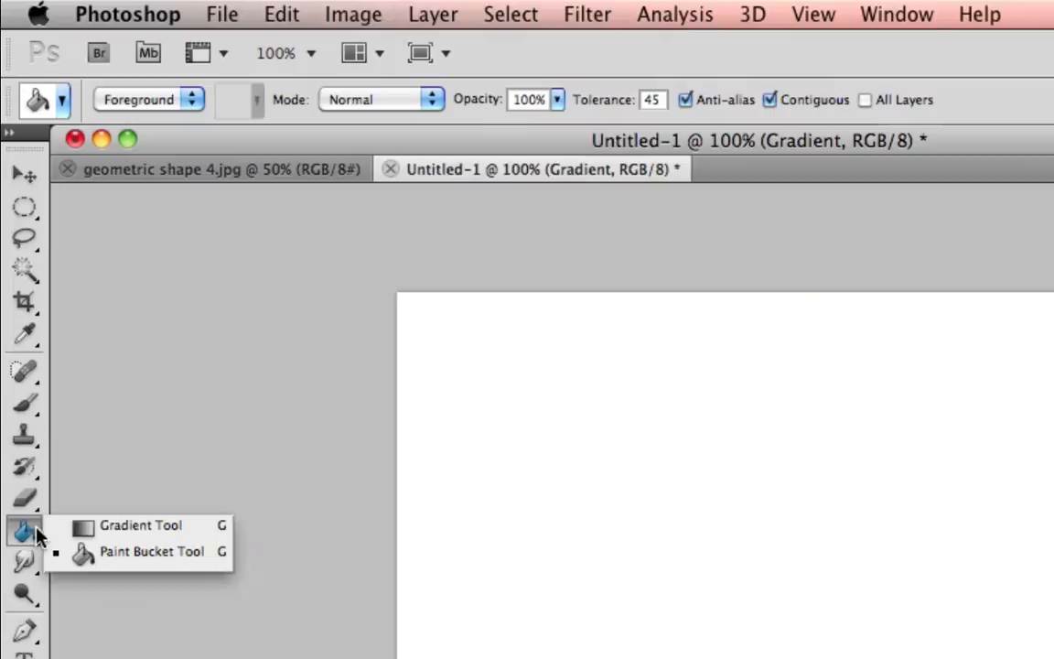
mouse_move(142, 525)
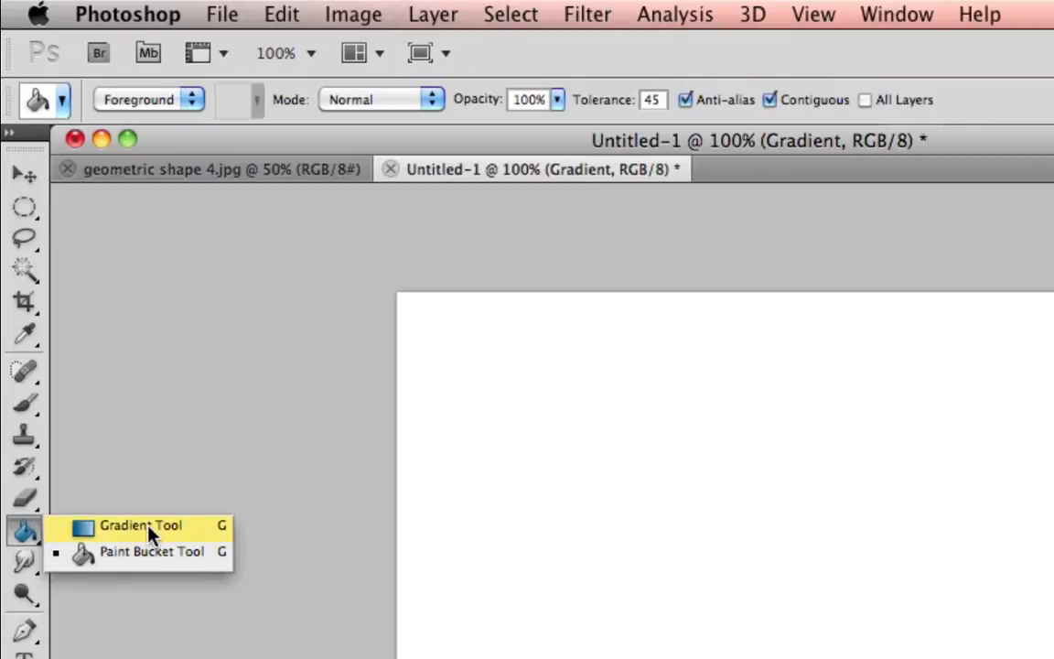
- Swap the Paint Bucket for the Gradient Tool from the toolbox flyout
left_click(141, 525)
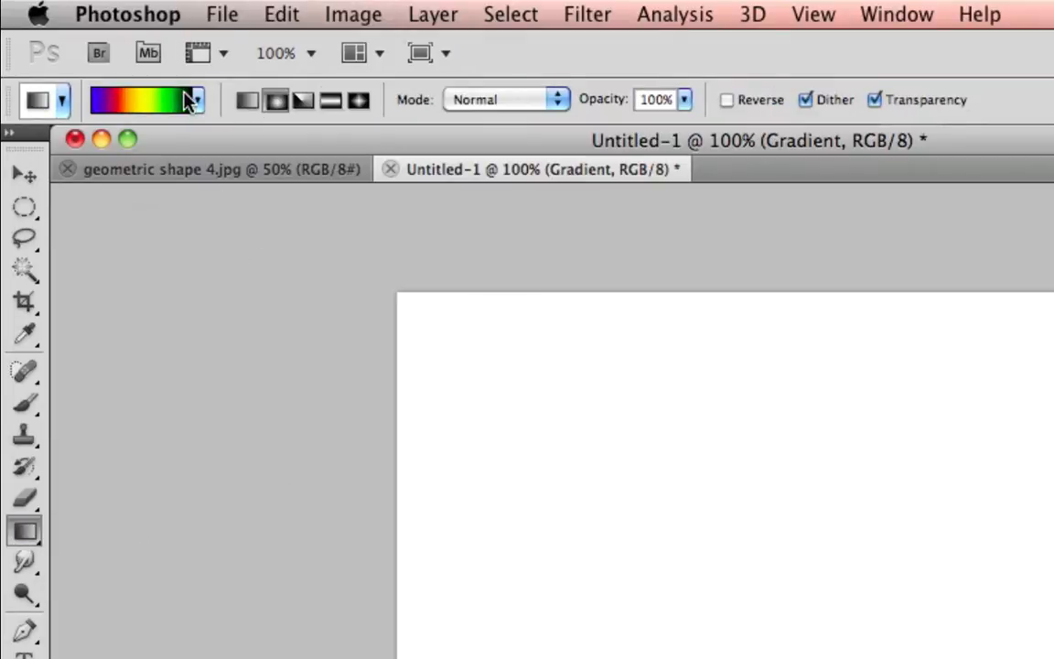
mouse_move(203, 108)
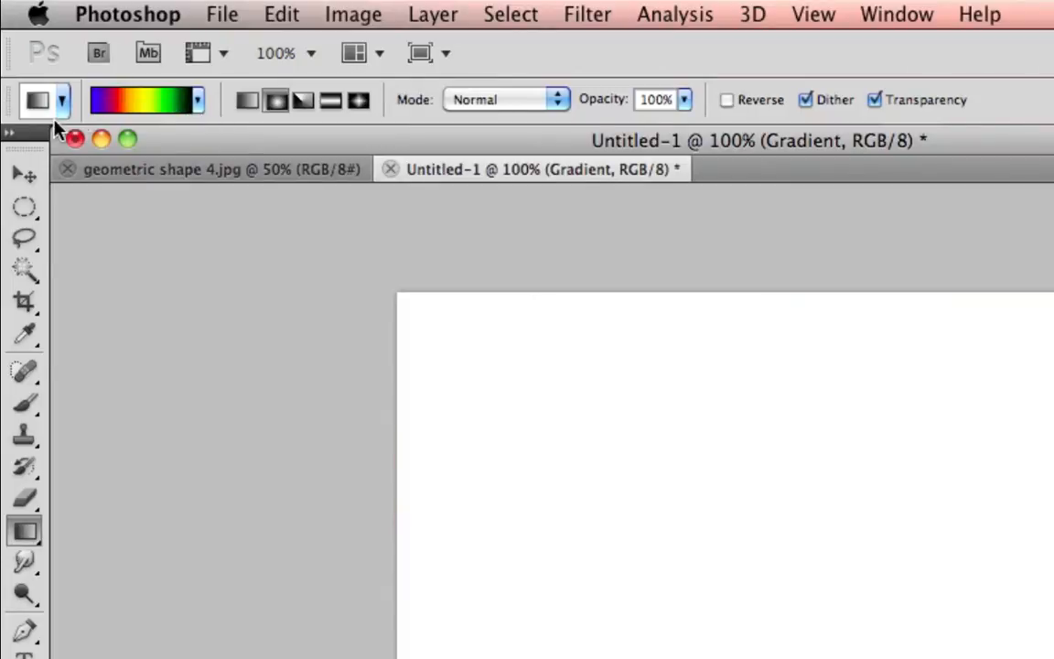
mouse_move(213, 108)
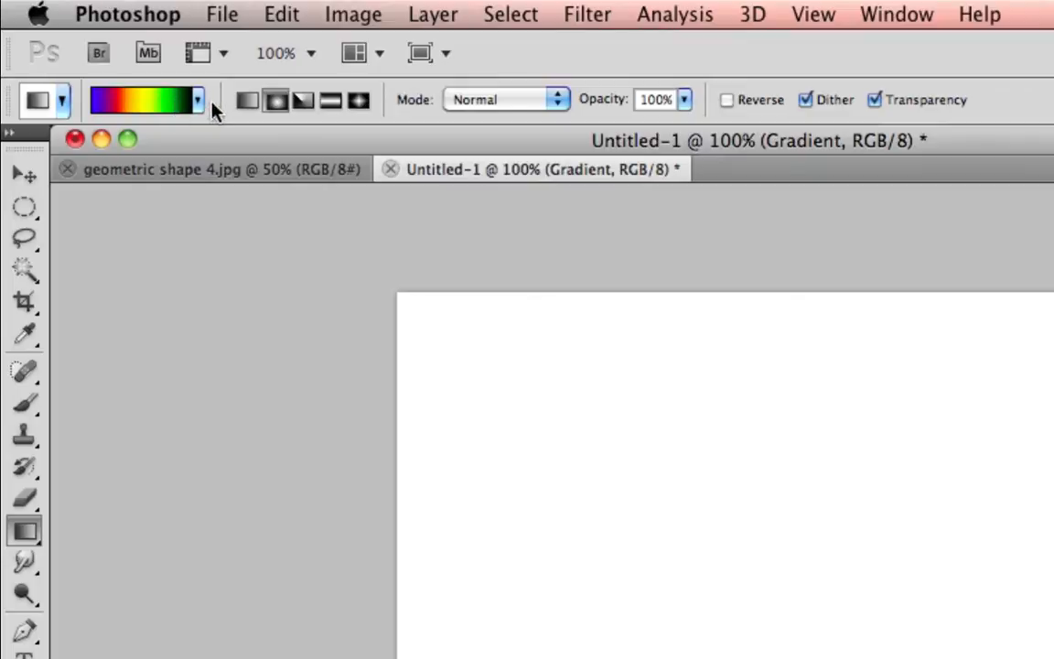
mouse_move(137, 105)
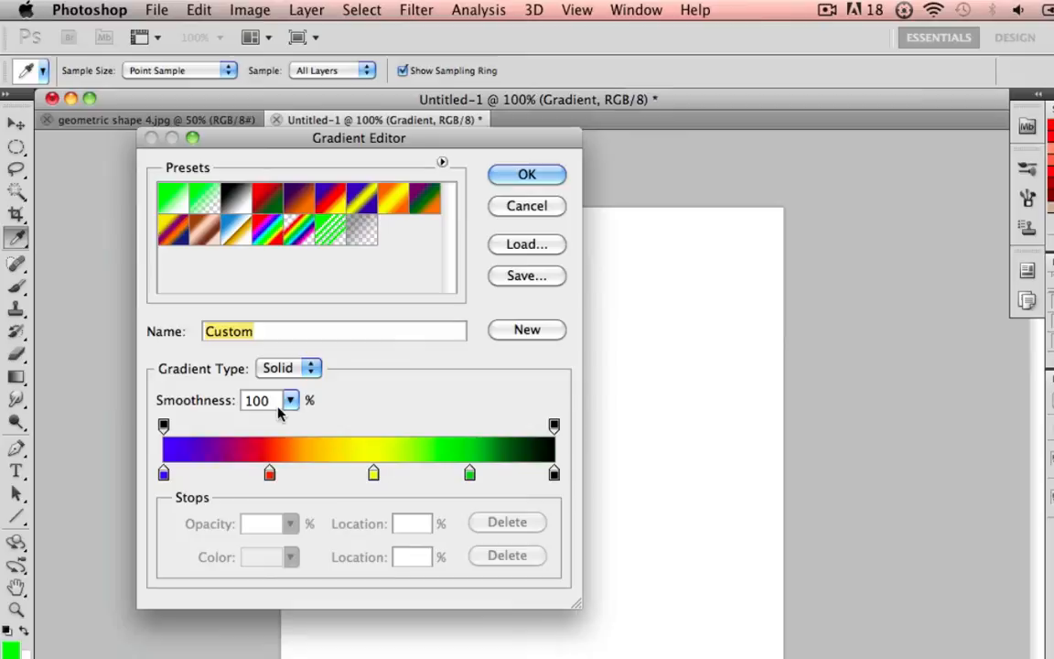
- Strip the rainbow stops and make the gradient's starting stop bright green
left_click(163, 473)
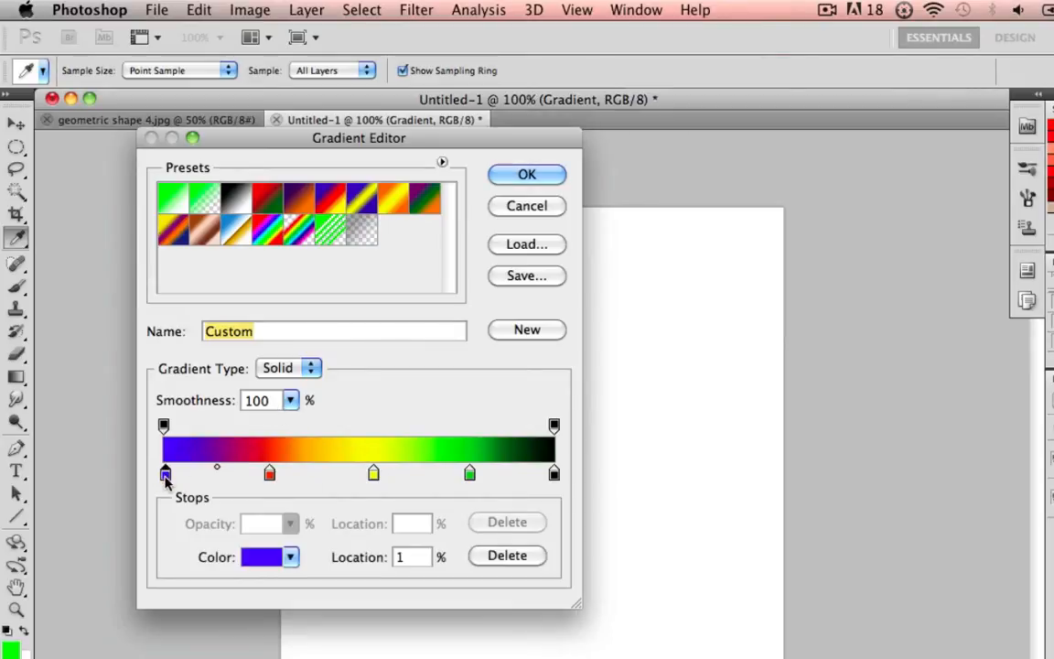
left_click_drag(165, 473, 270, 473)
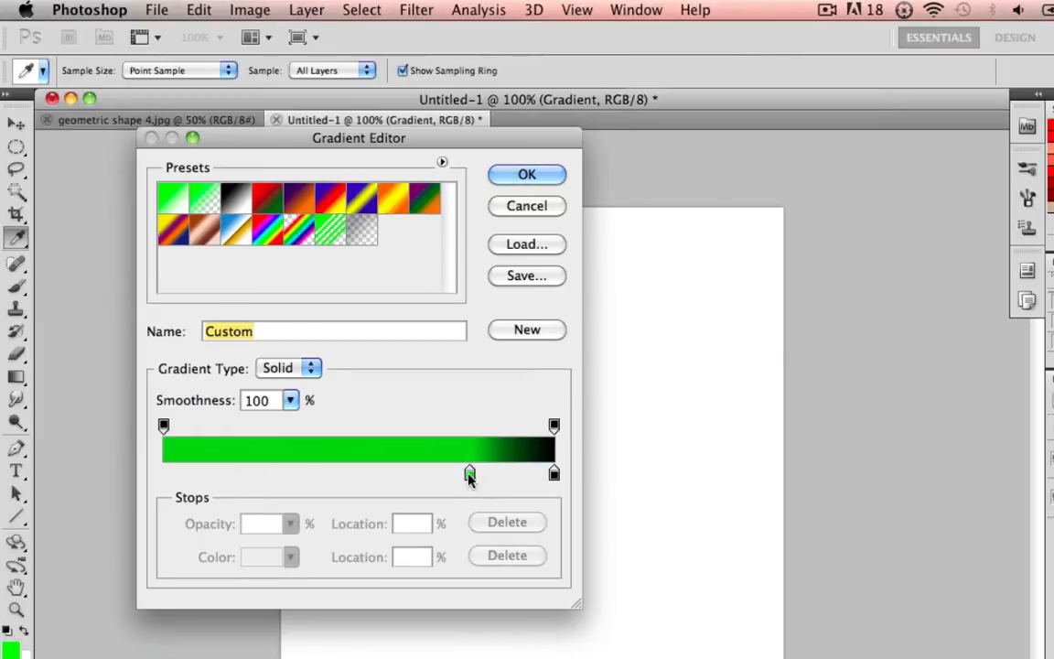
left_click(163, 474)
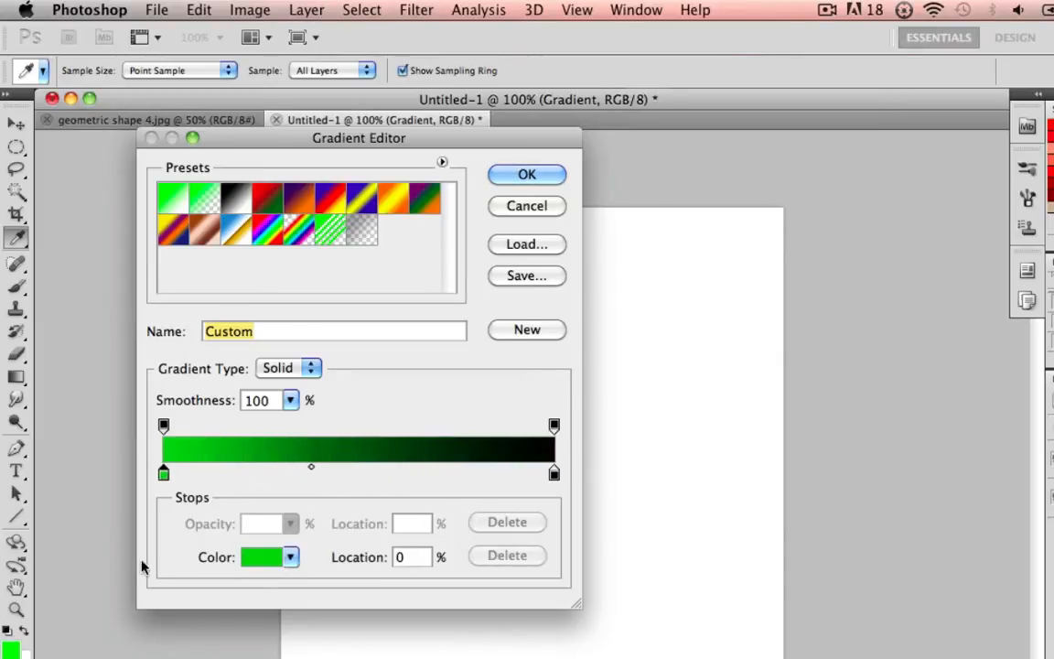
left_click(264, 556)
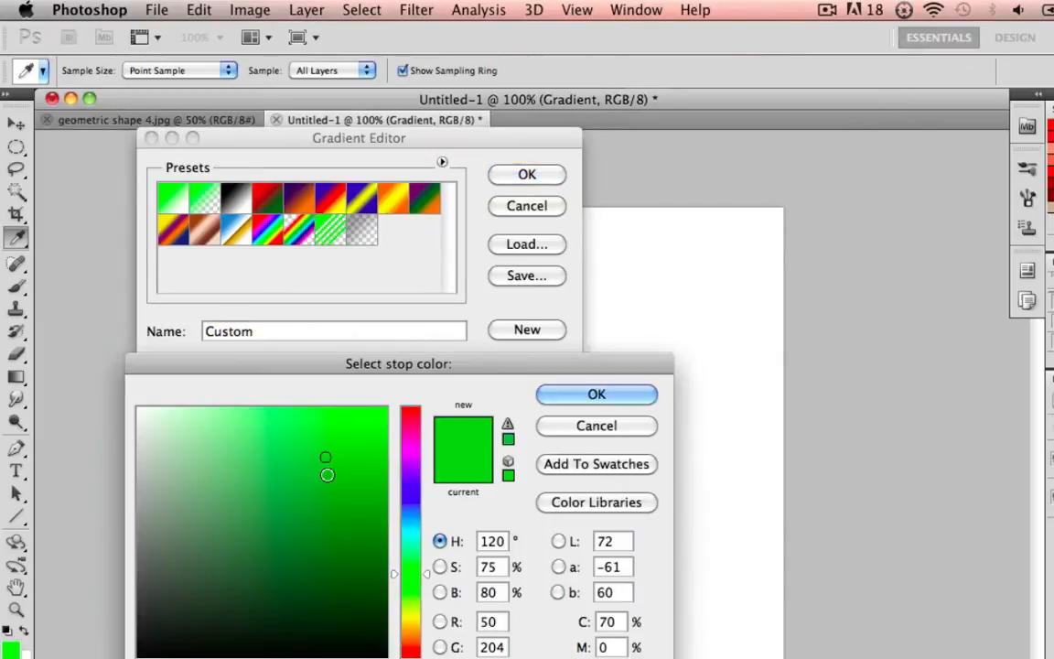
left_click(137, 407)
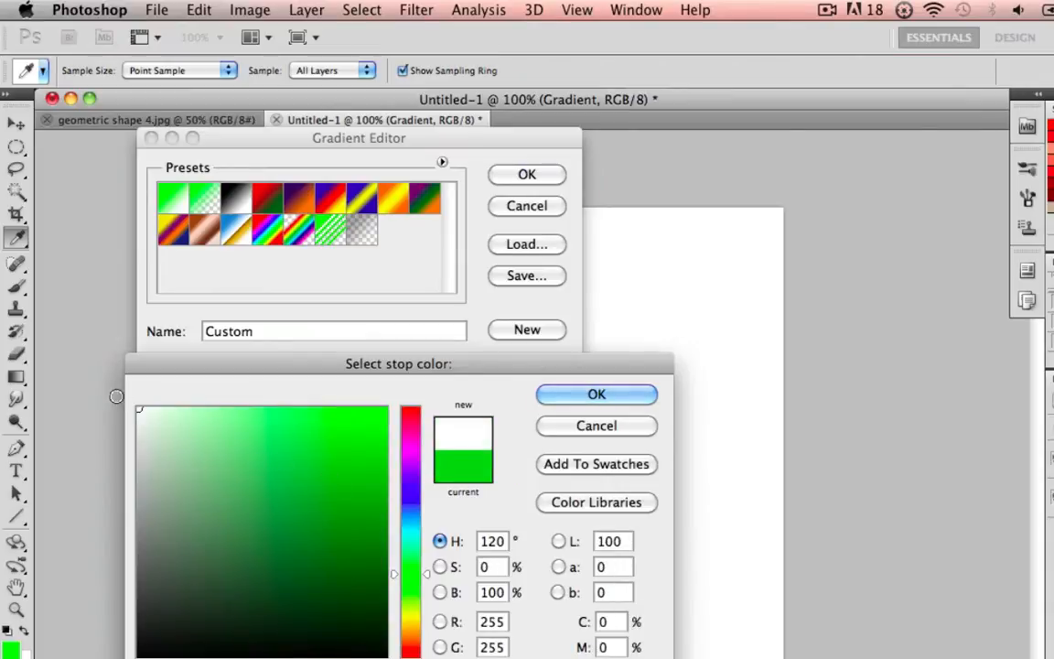
left_click(596, 393)
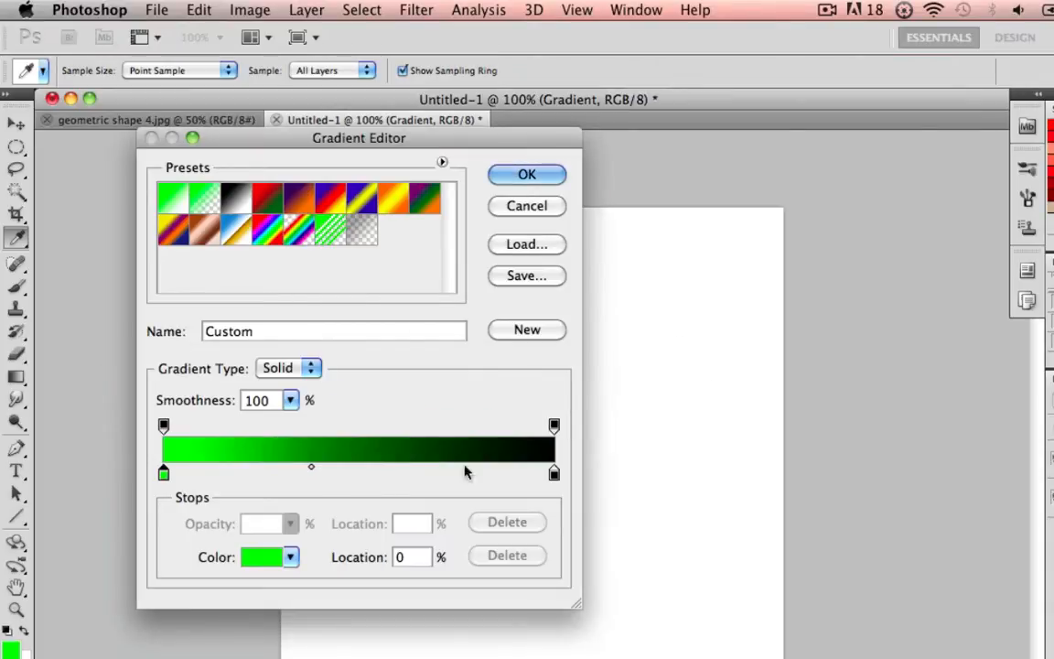
mouse_move(165, 476)
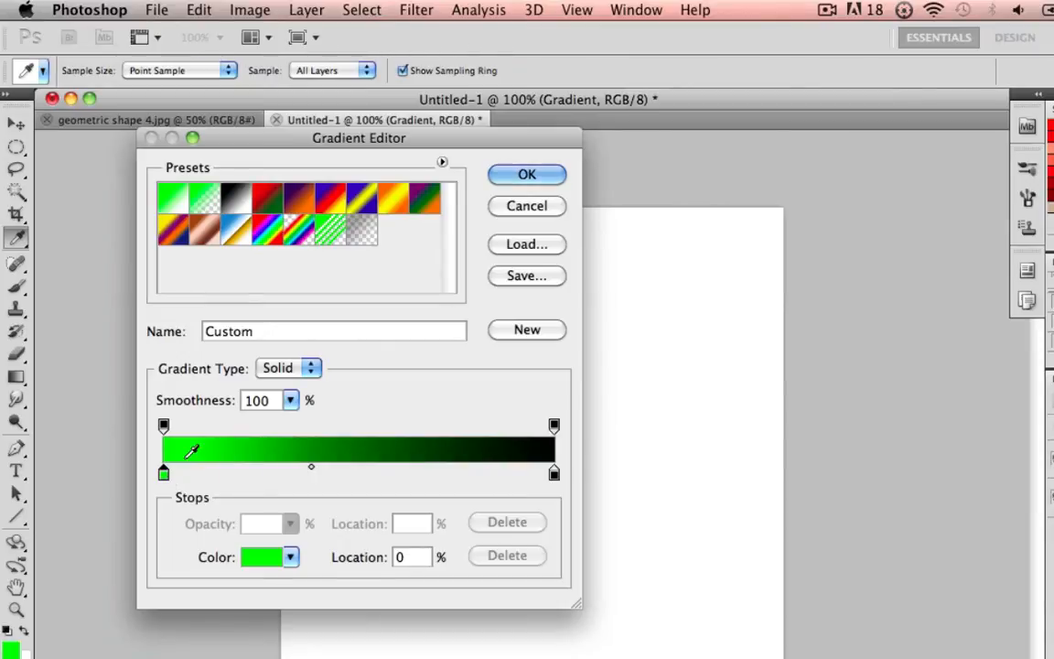
mouse_move(181, 483)
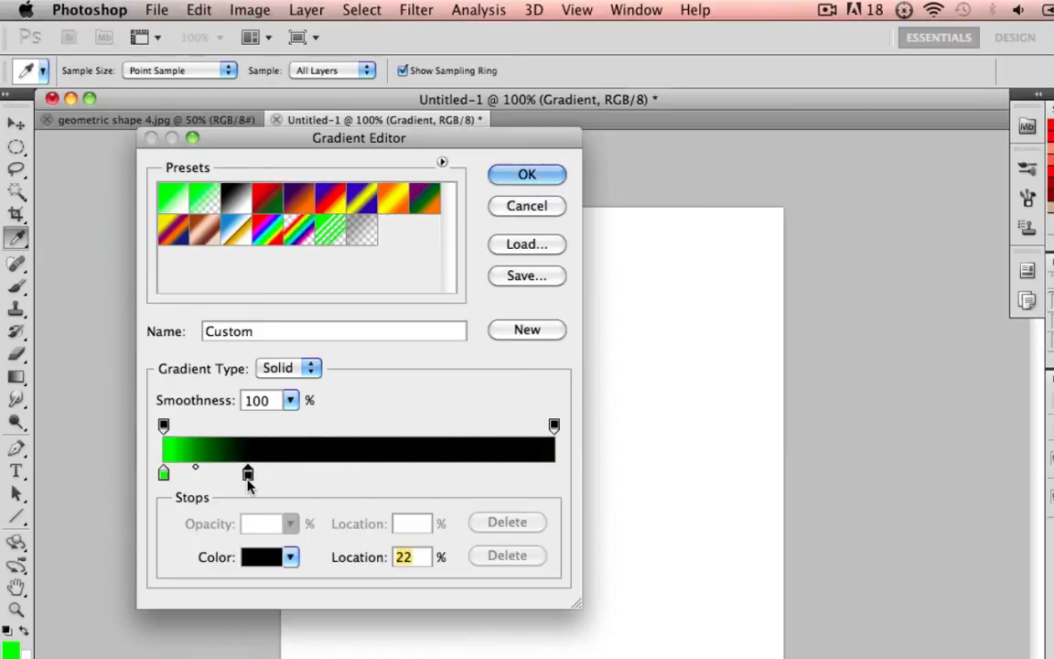
- Remove the extra black stop and move the green–black midpoint to 48%
left_click_drag(247, 473, 311, 473)
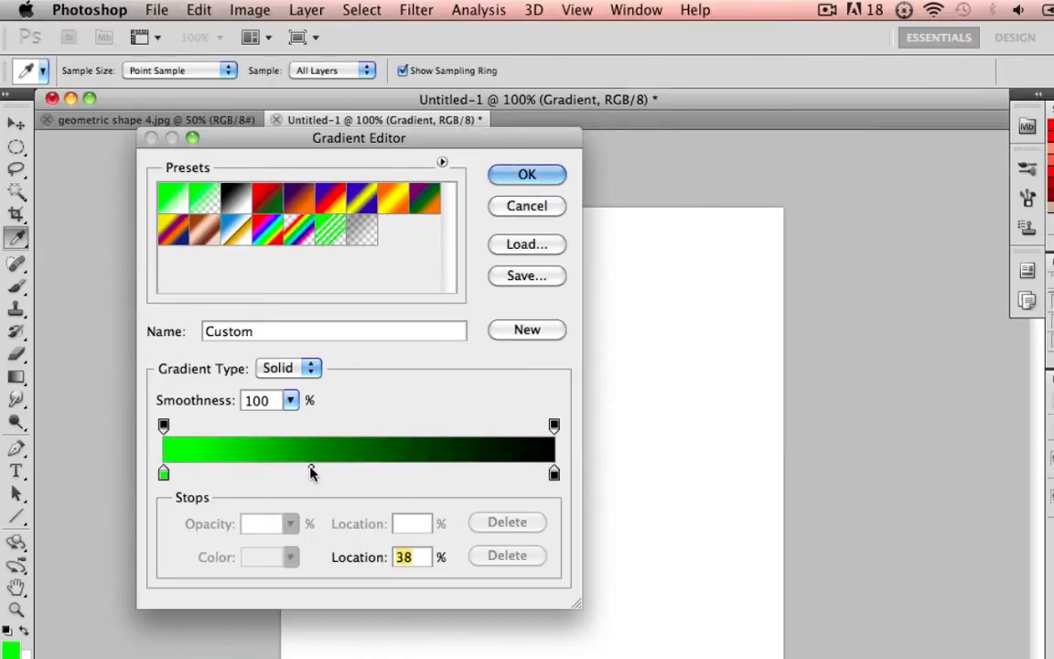
left_click_drag(311, 473, 256, 468)
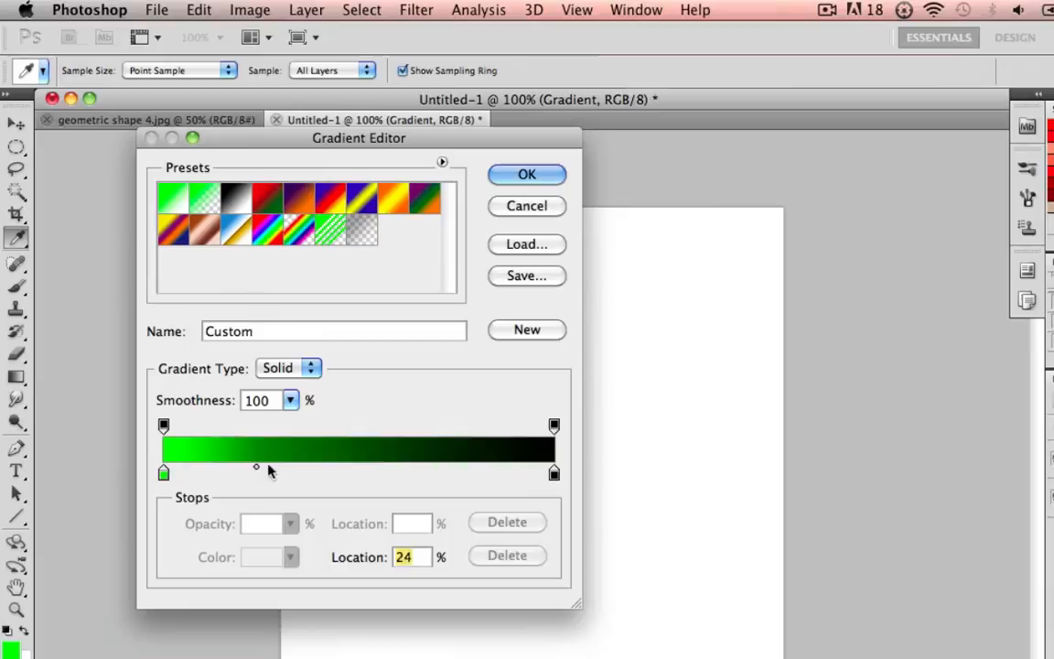
left_click_drag(256, 467, 352, 468)
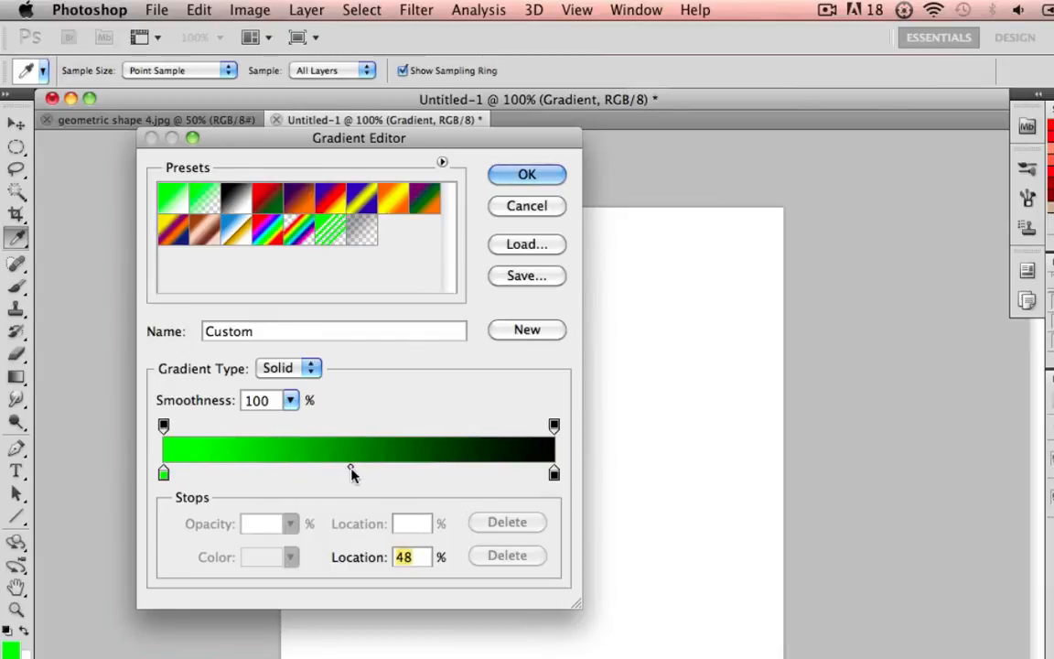
mouse_move(654, 423)
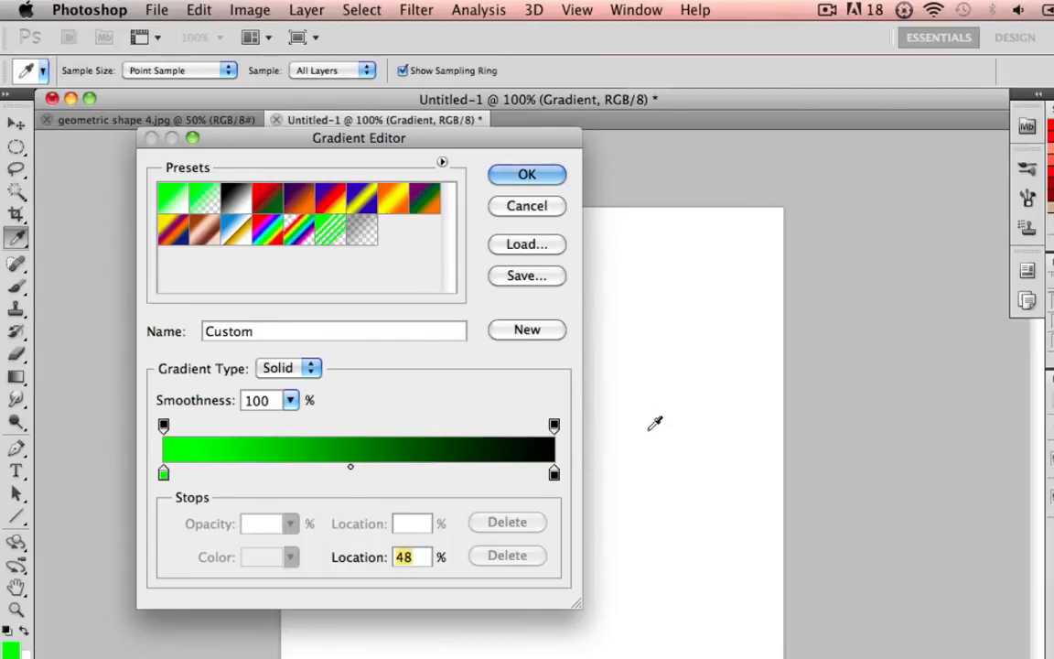
mouse_move(251, 477)
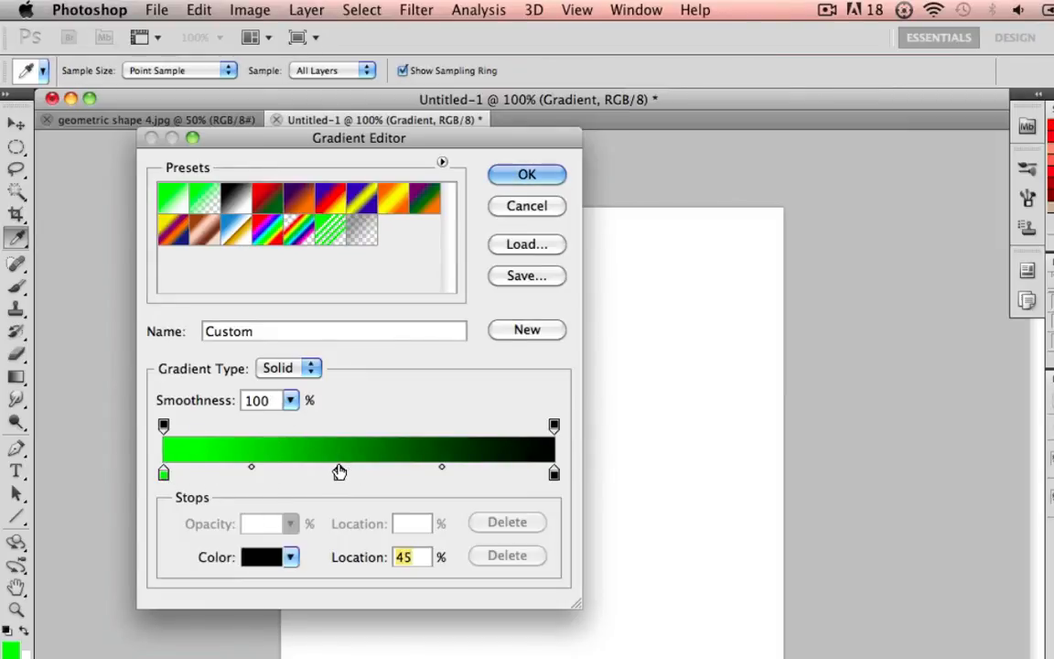
- Place a new stop near the middle of the gradient and color it purple
left_click_drag(340, 473, 411, 473)
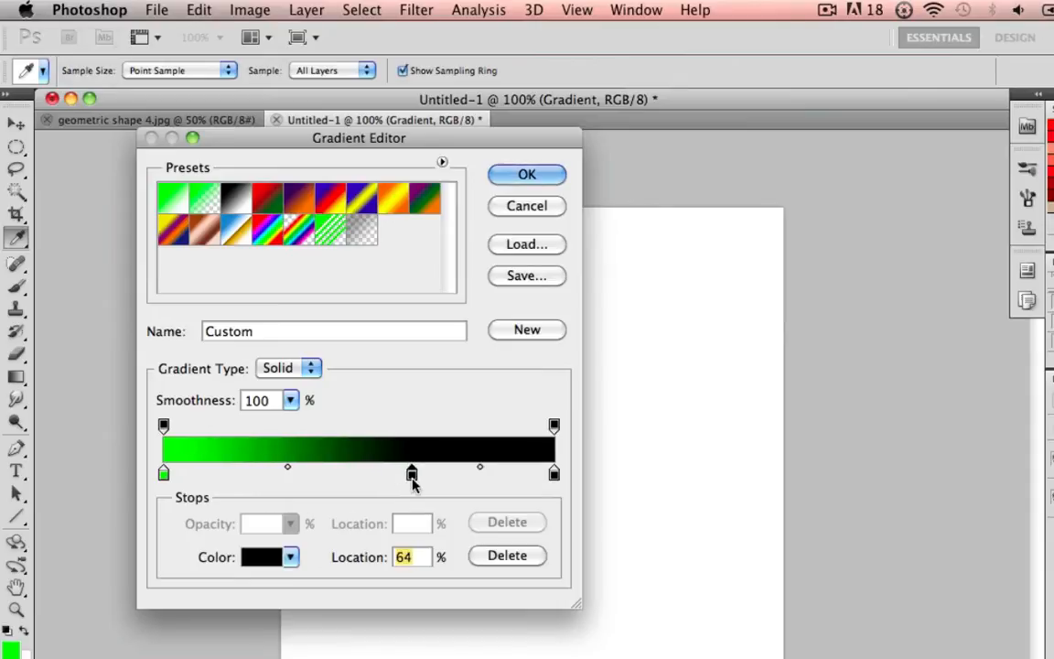
left_click_drag(412, 474, 364, 474)
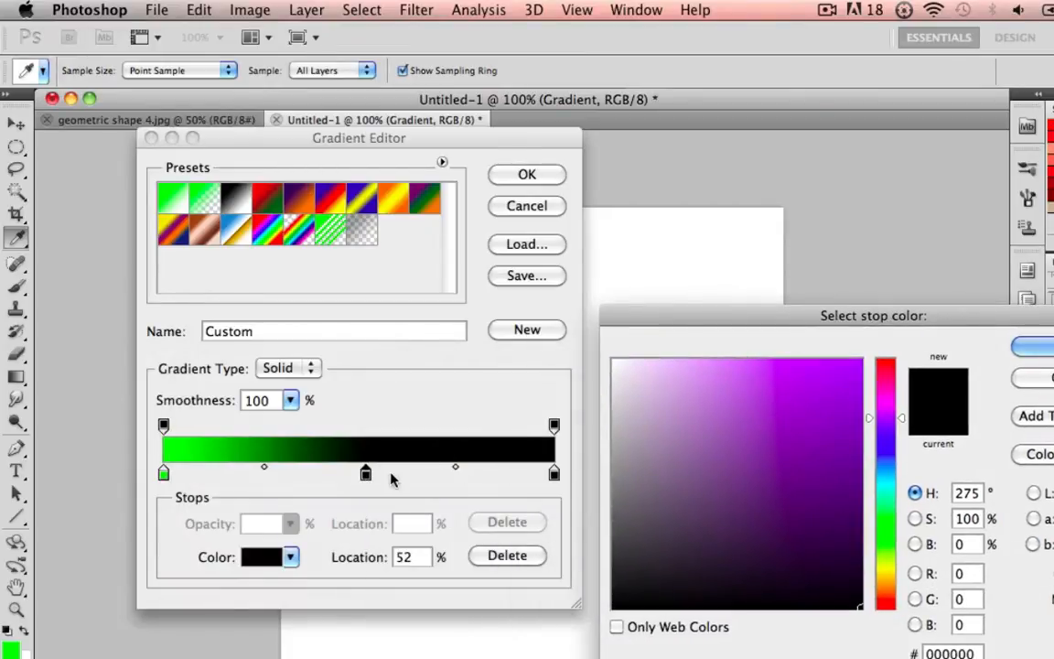
left_click(809, 408)
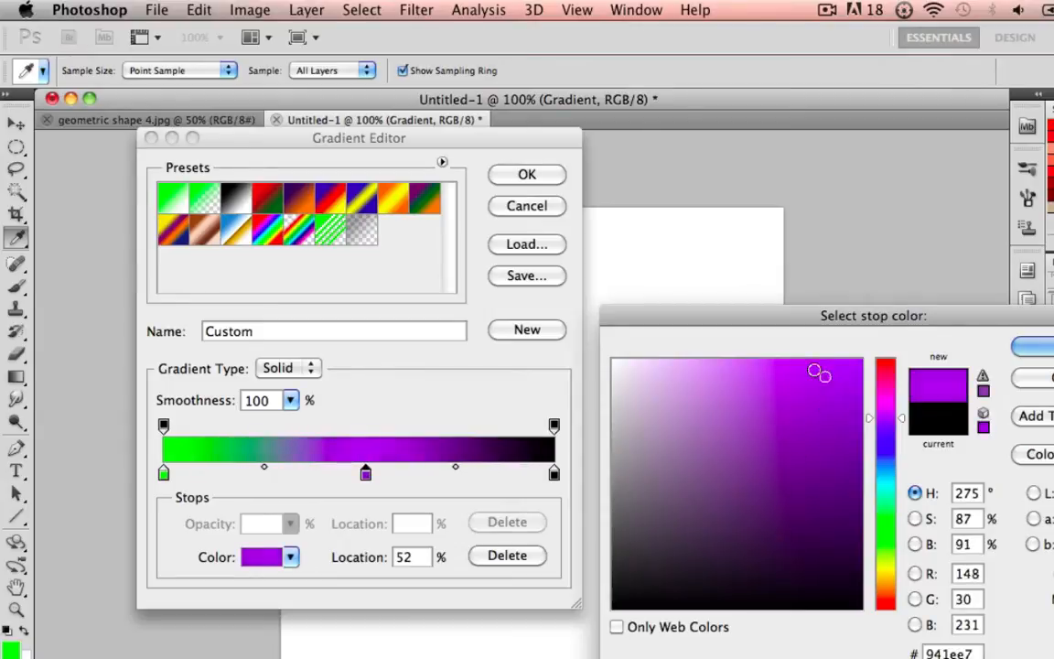
left_click_drag(818, 372, 803, 416)
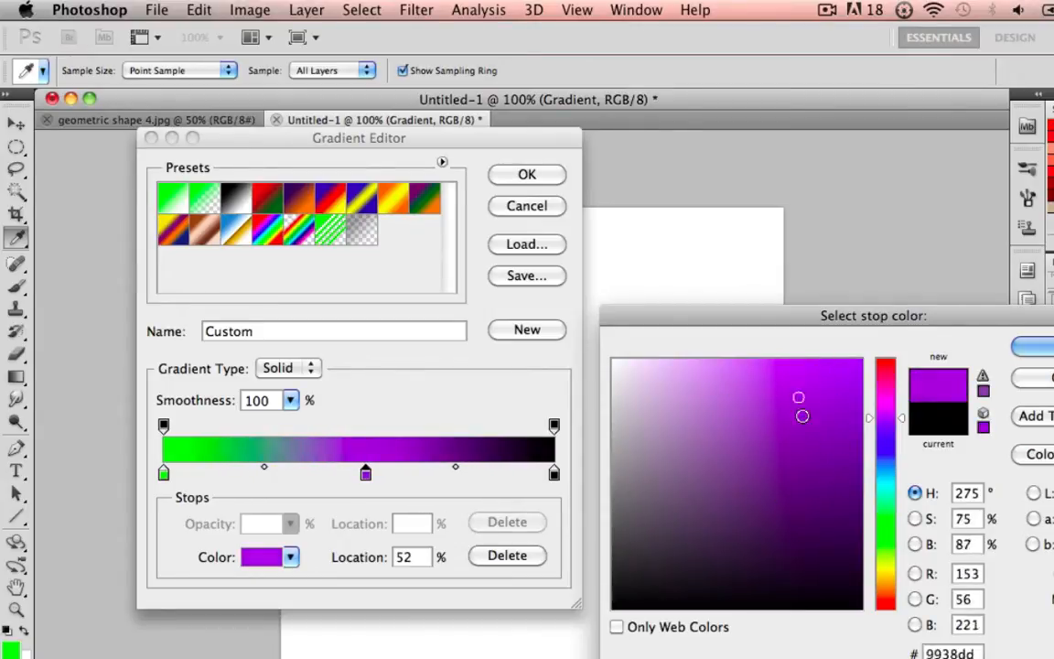
left_click(857, 357)
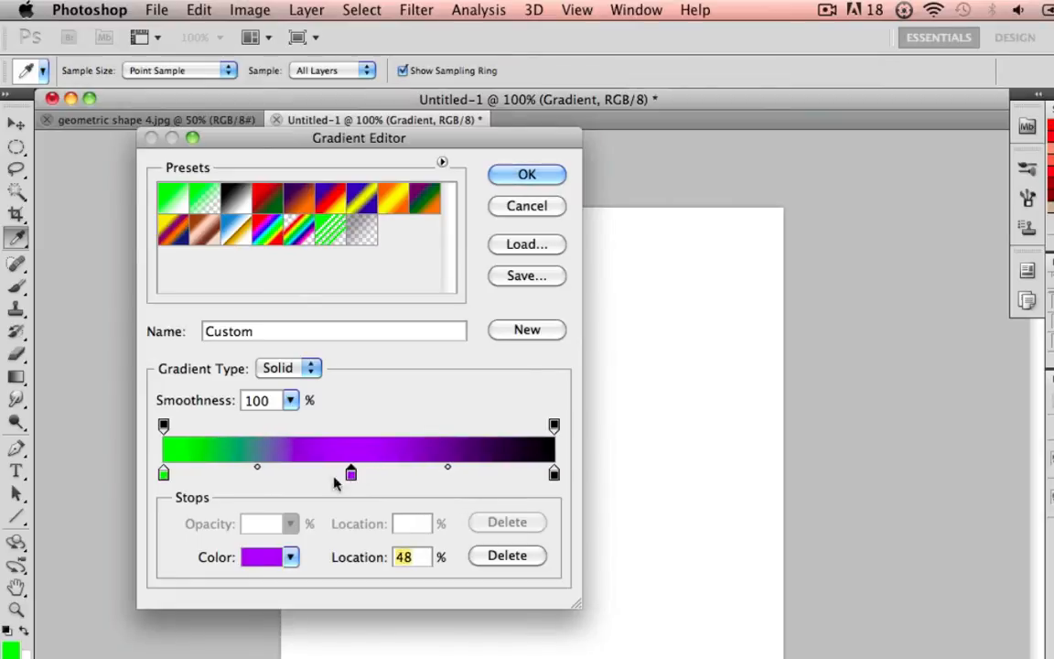
mouse_move(198, 448)
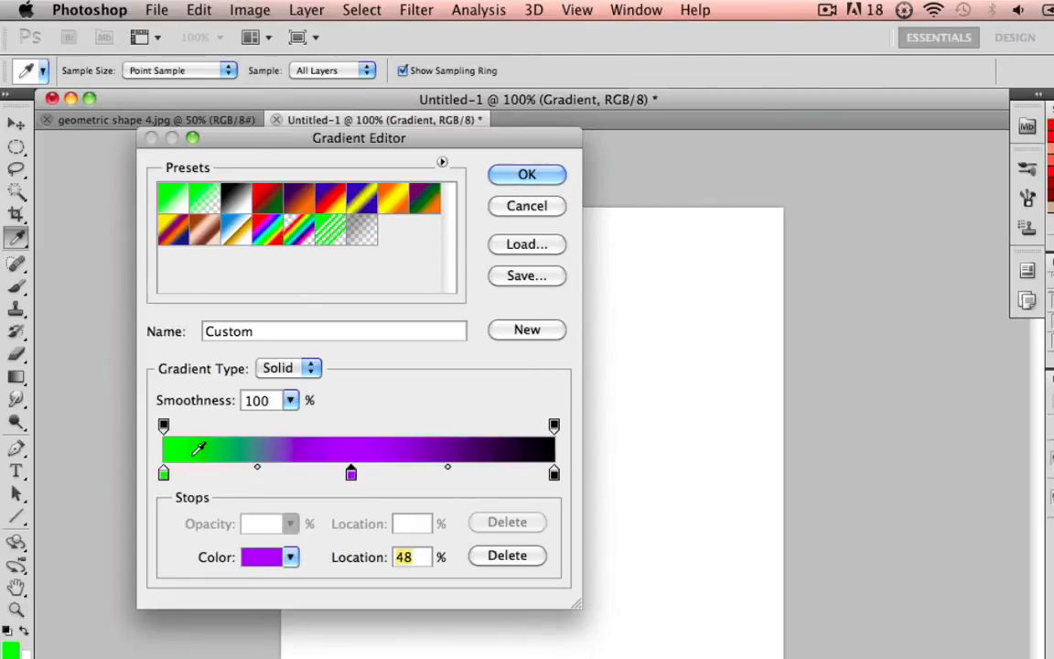
- Shift the green–purple blend point toward the purple, to about 75%
left_click_drag(350, 472, 350, 472)
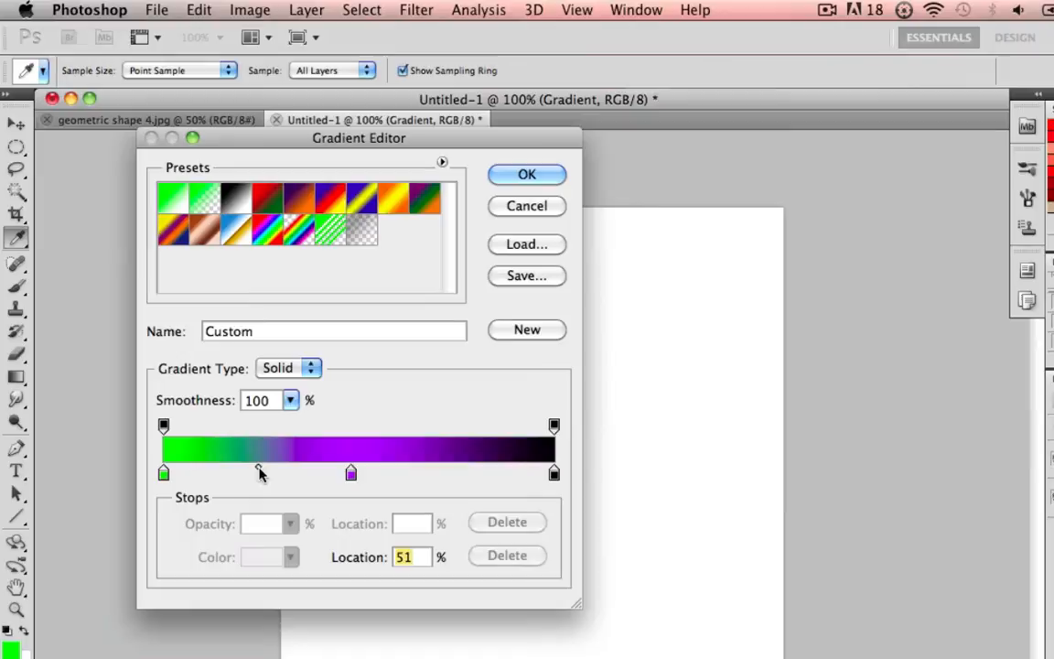
left_click_drag(261, 473, 324, 473)
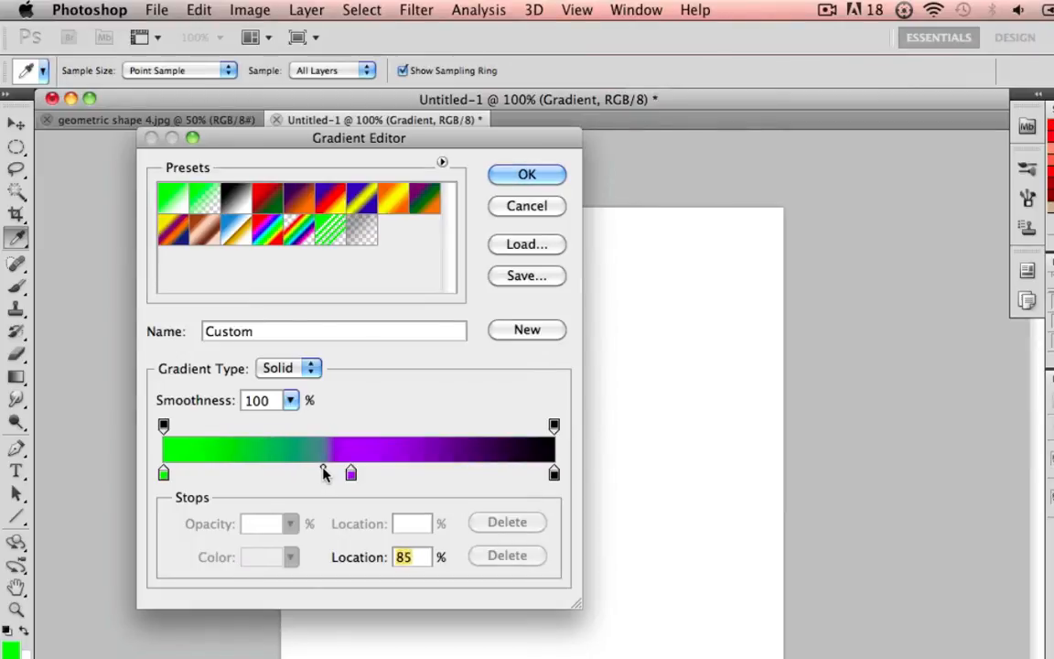
left_click_drag(324, 473, 305, 473)
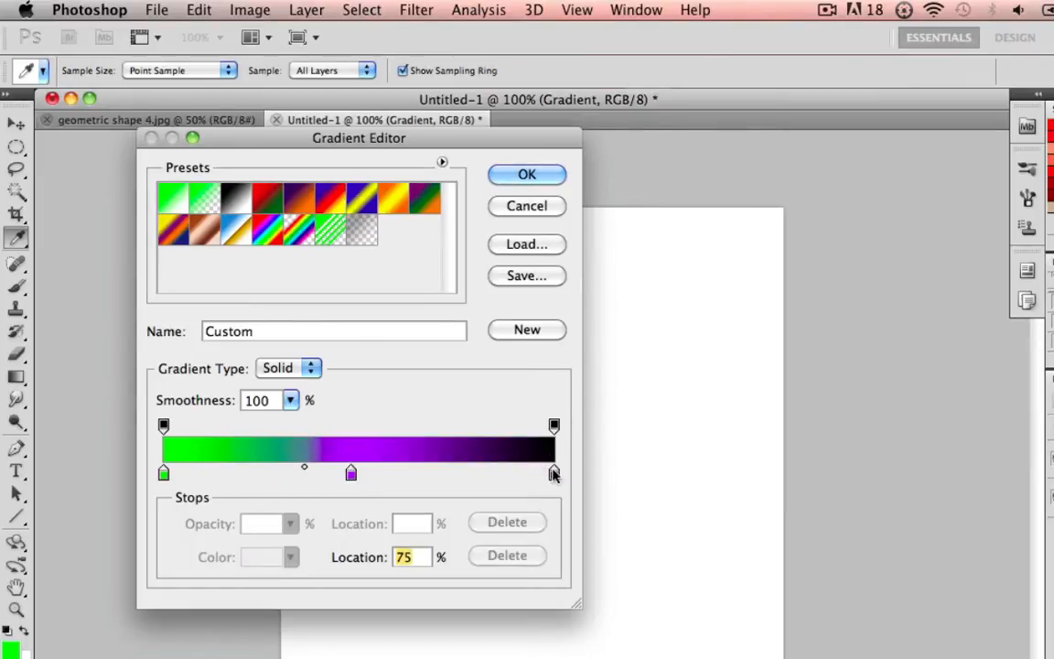
mouse_move(555, 476)
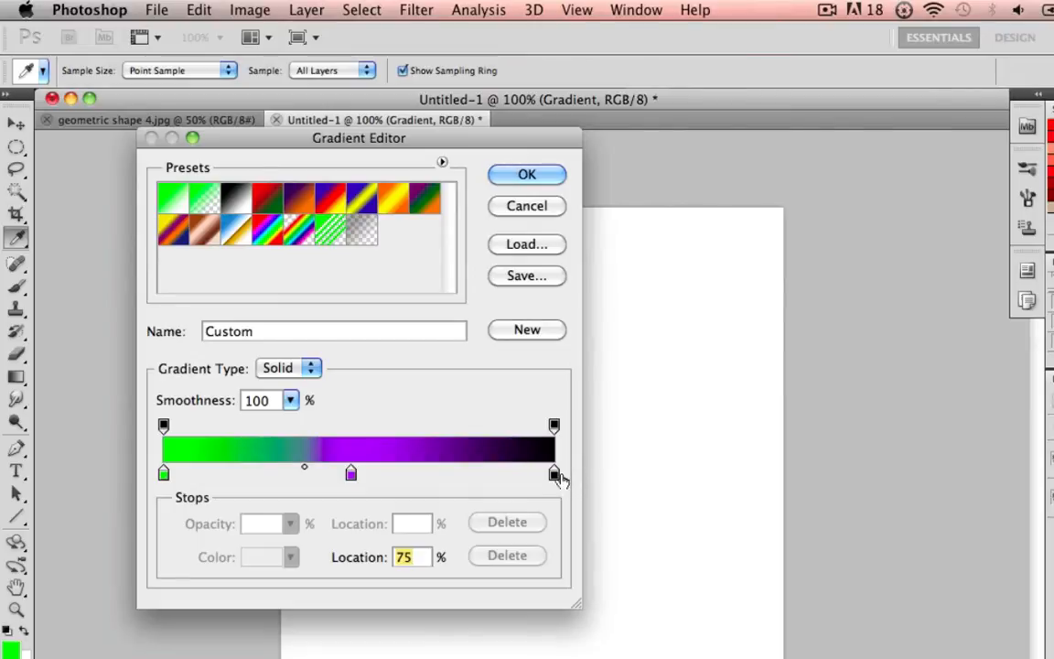
left_click(554, 473)
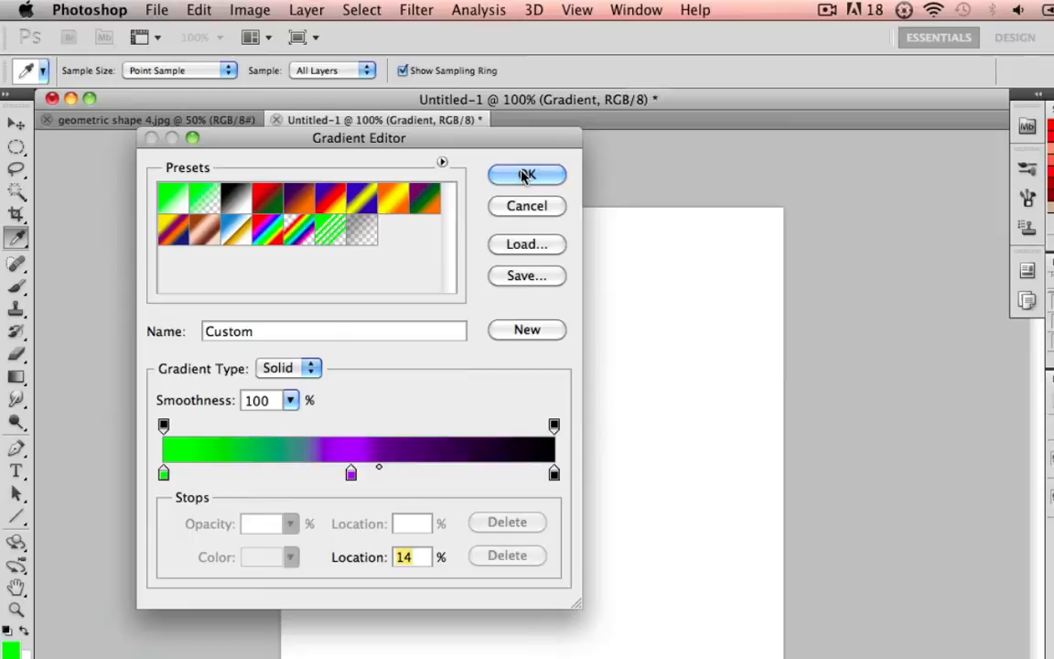
- Apply the gradient and draw a large radial glow, undoing a small trial fill
left_click(526, 175)
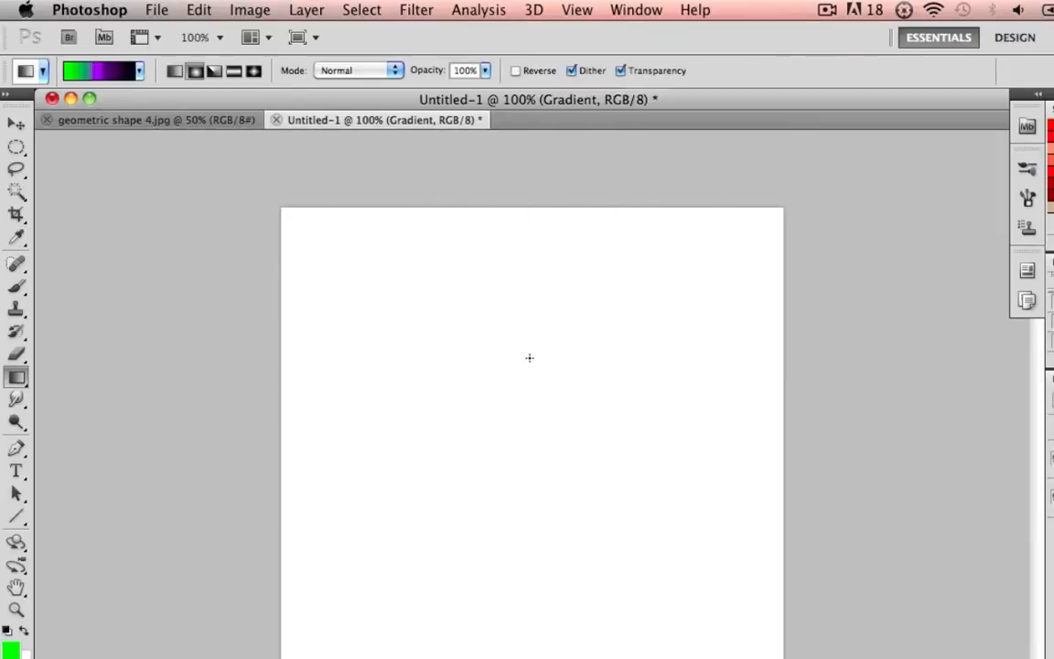
left_click_drag(475, 376, 722, 653)
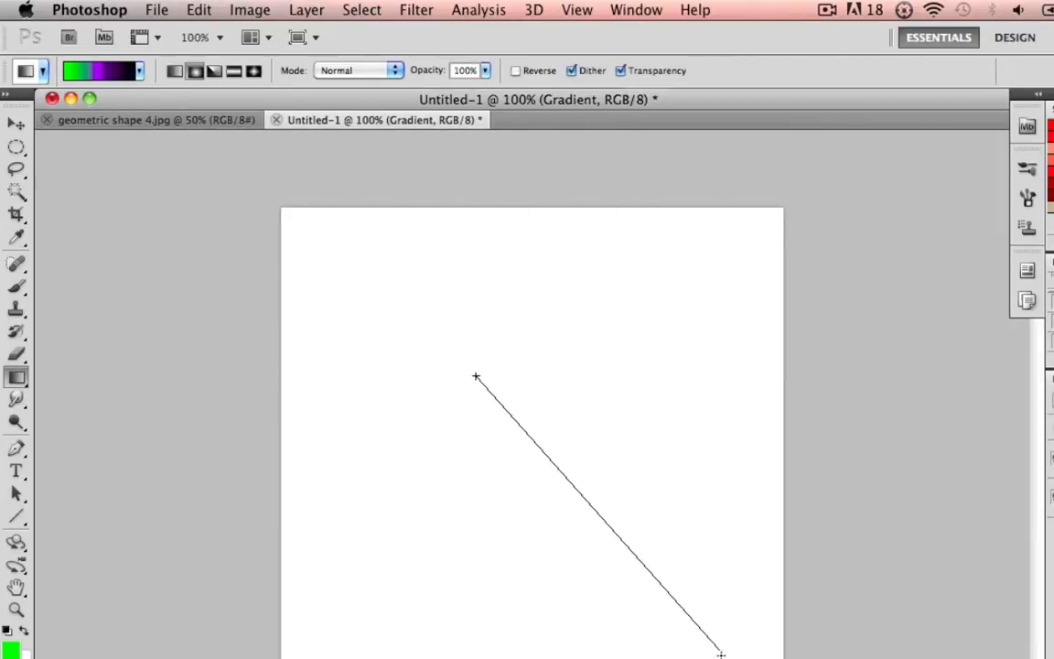
left_click_drag(475, 378, 565, 378)
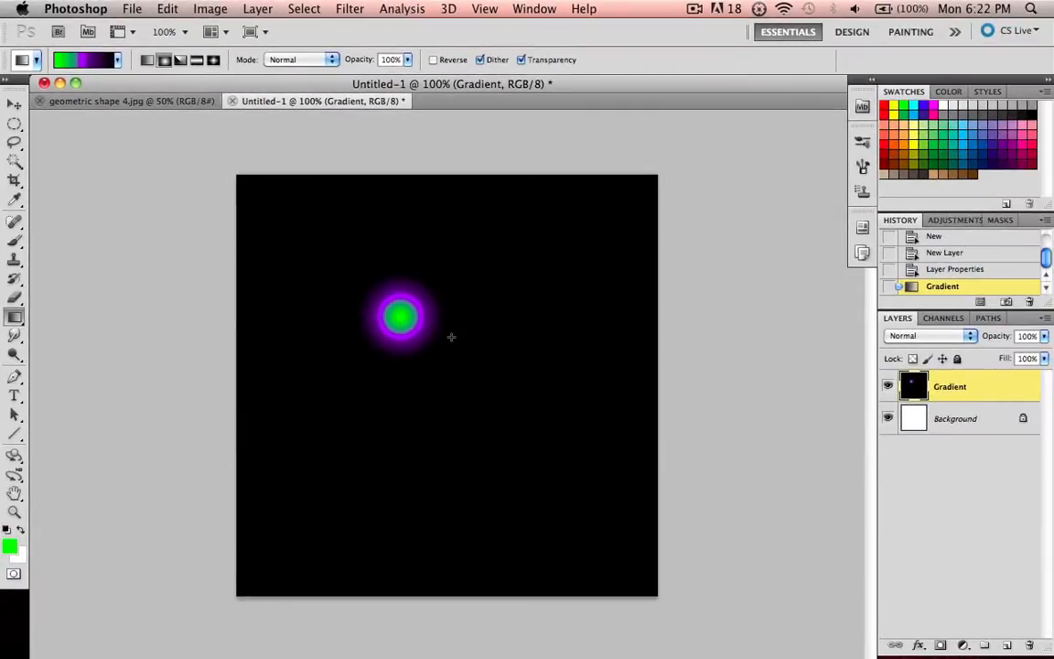
mouse_move(401, 248)
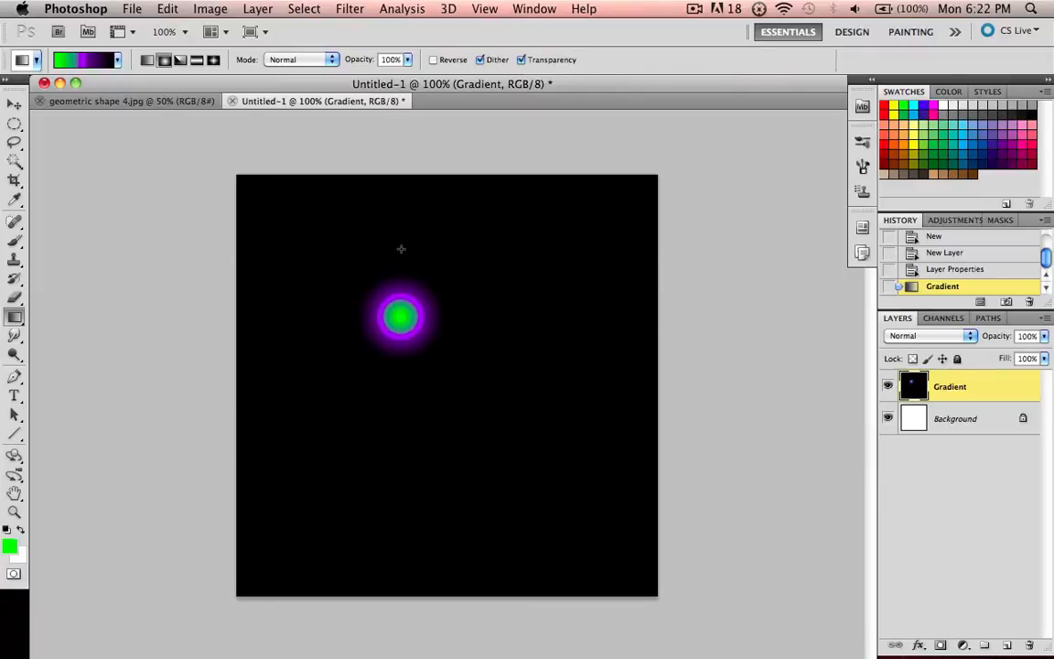
left_click(957, 285)
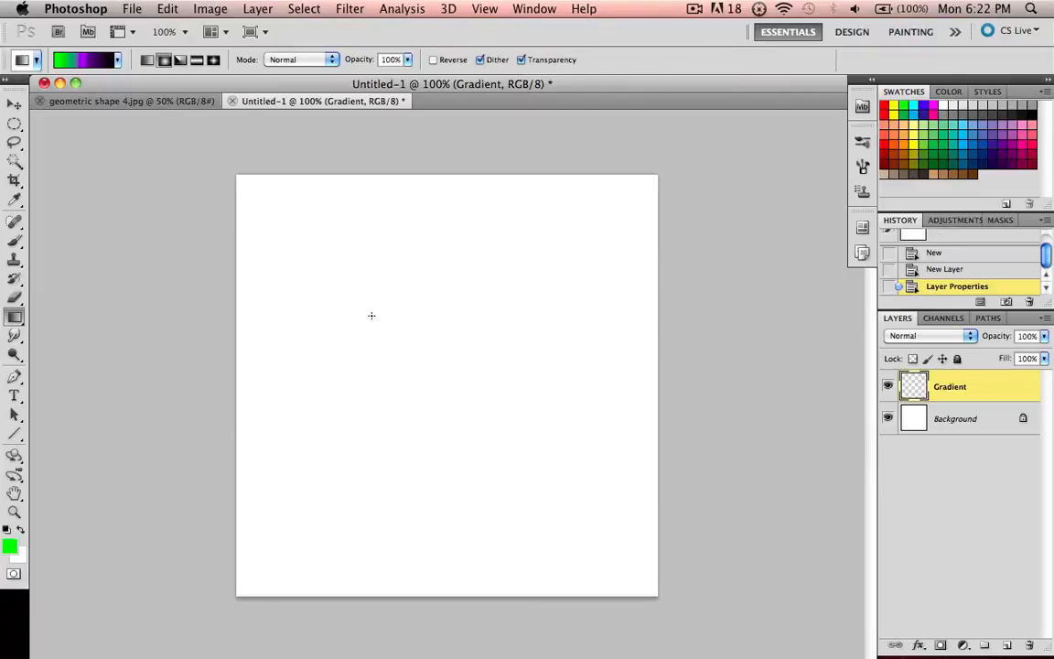
left_click_drag(332, 251, 676, 601)
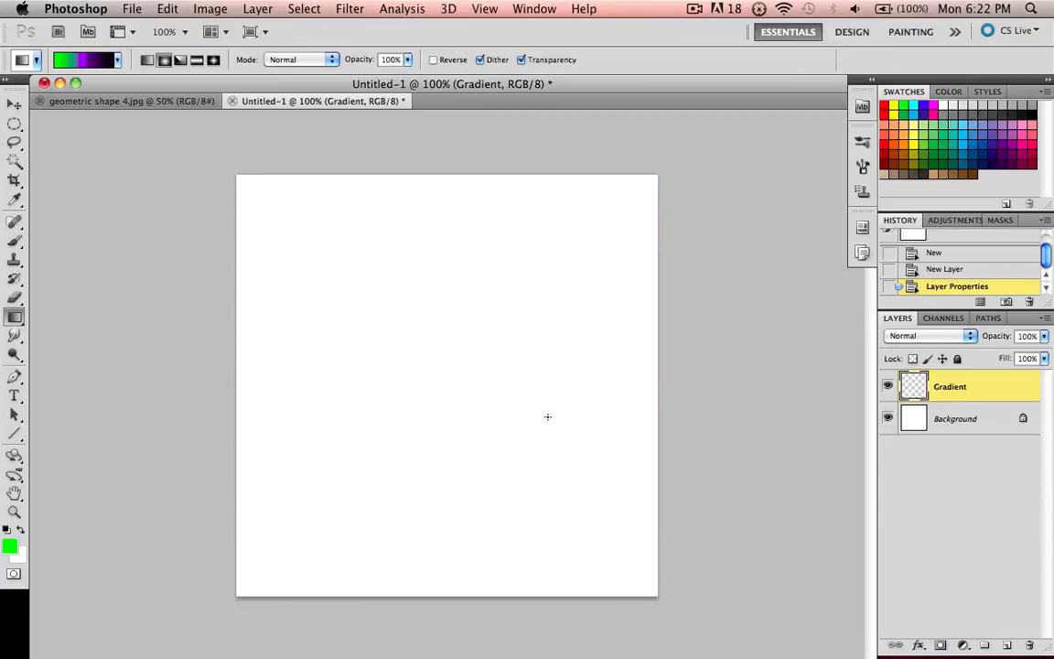
left_click_drag(447, 329, 549, 384)
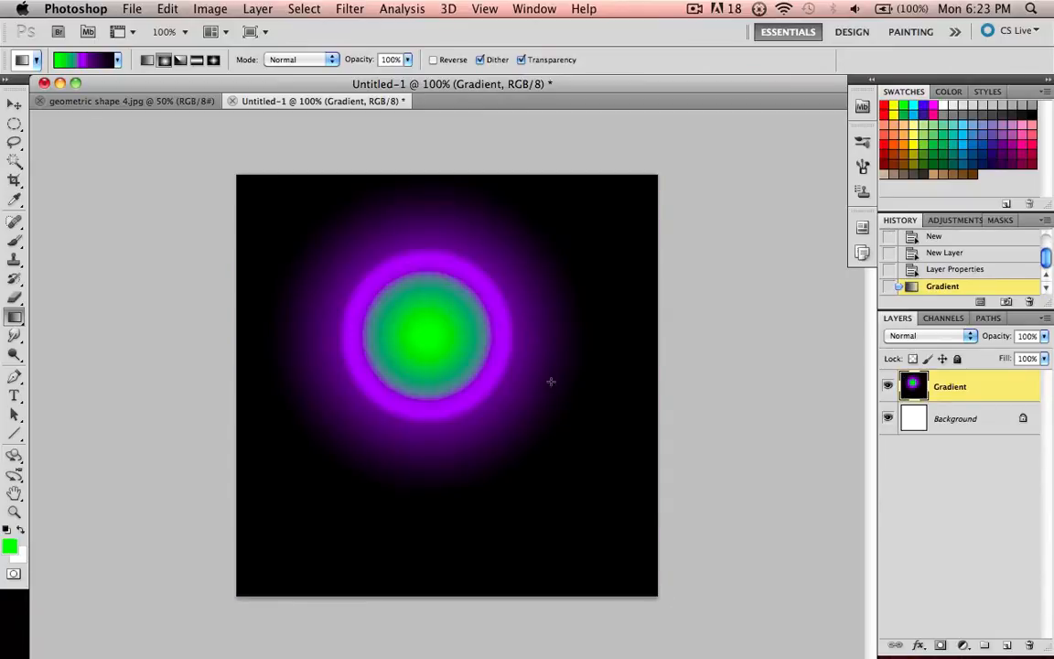
mouse_move(410, 274)
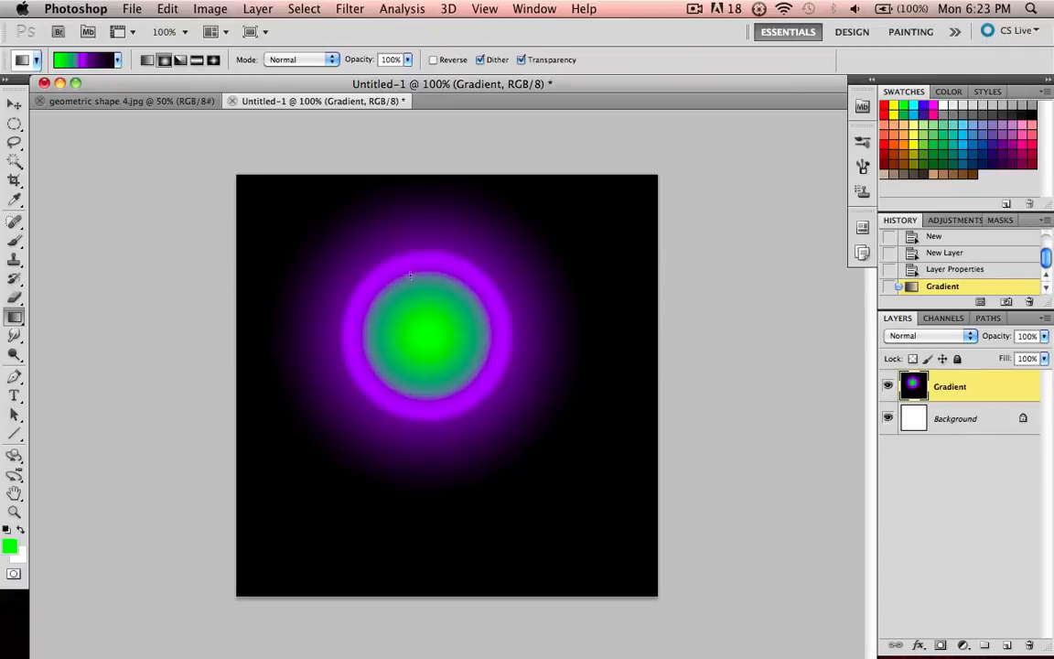
mouse_move(468, 220)
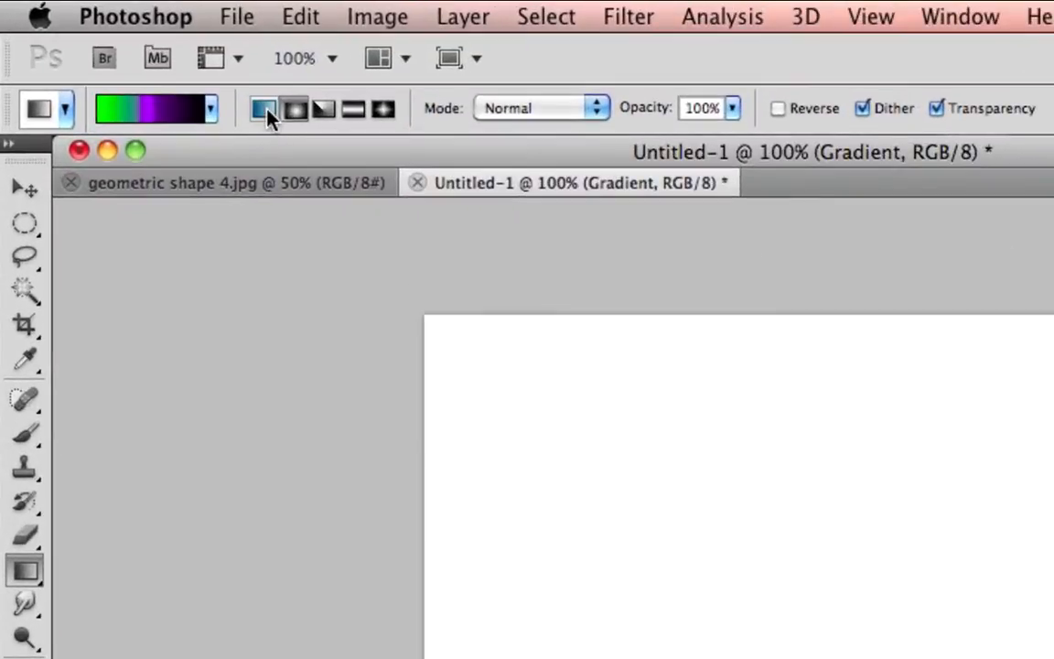
left_click(296, 109)
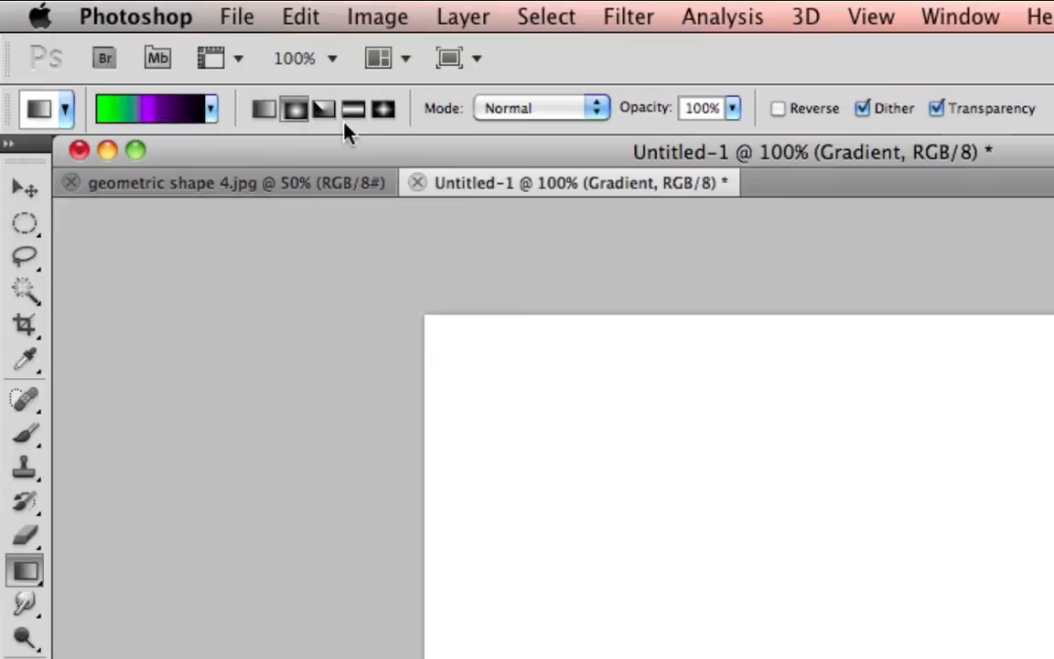
left_click(295, 109)
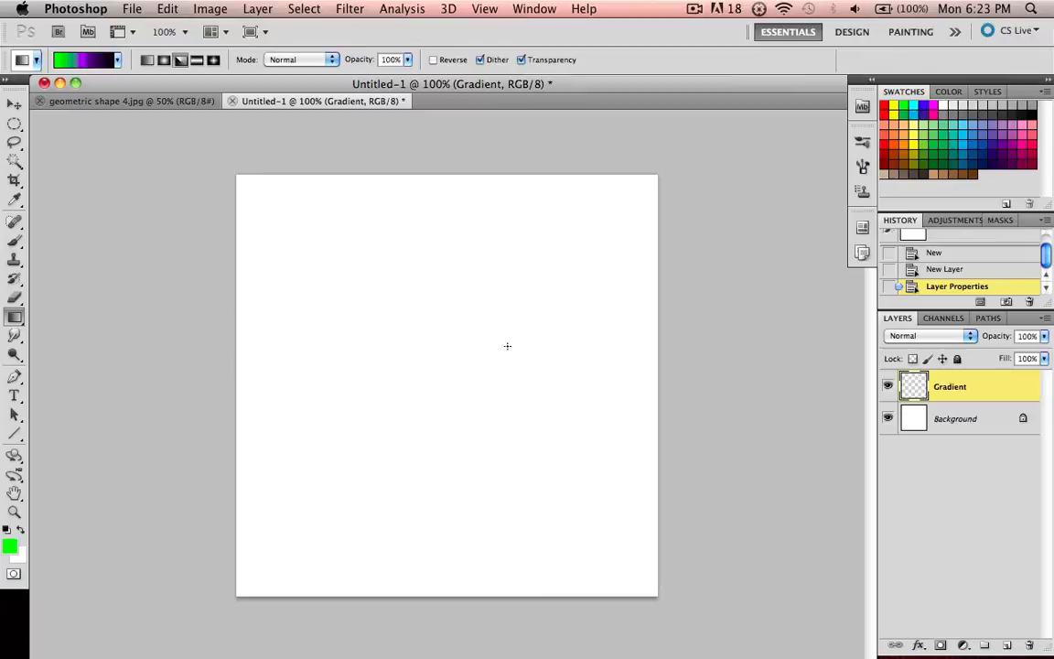
left_click_drag(403, 348, 656, 524)
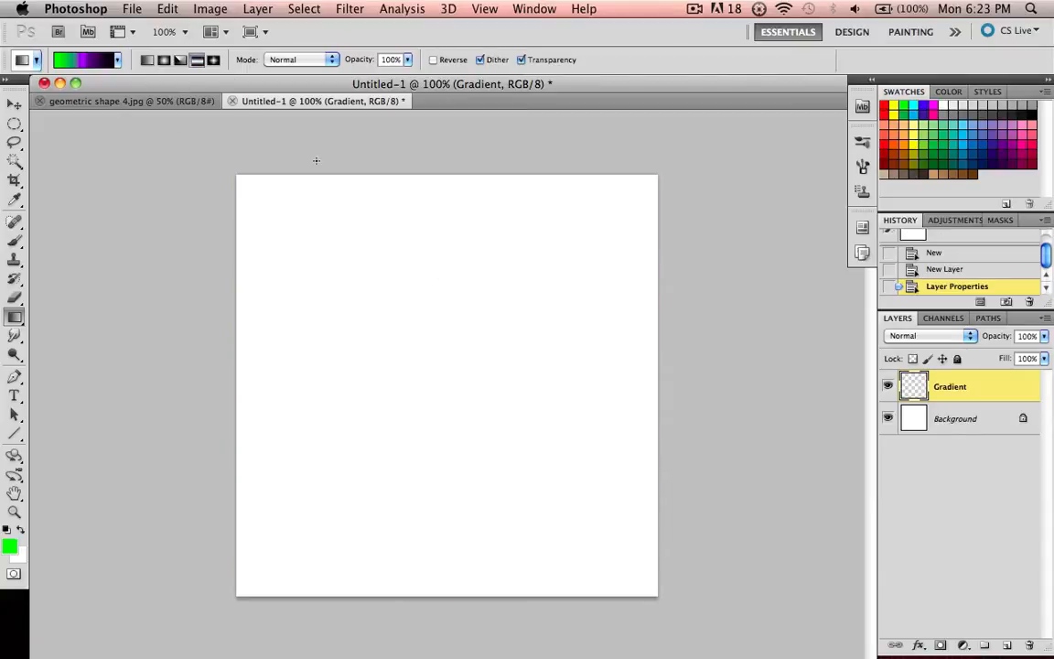
mouse_move(412, 302)
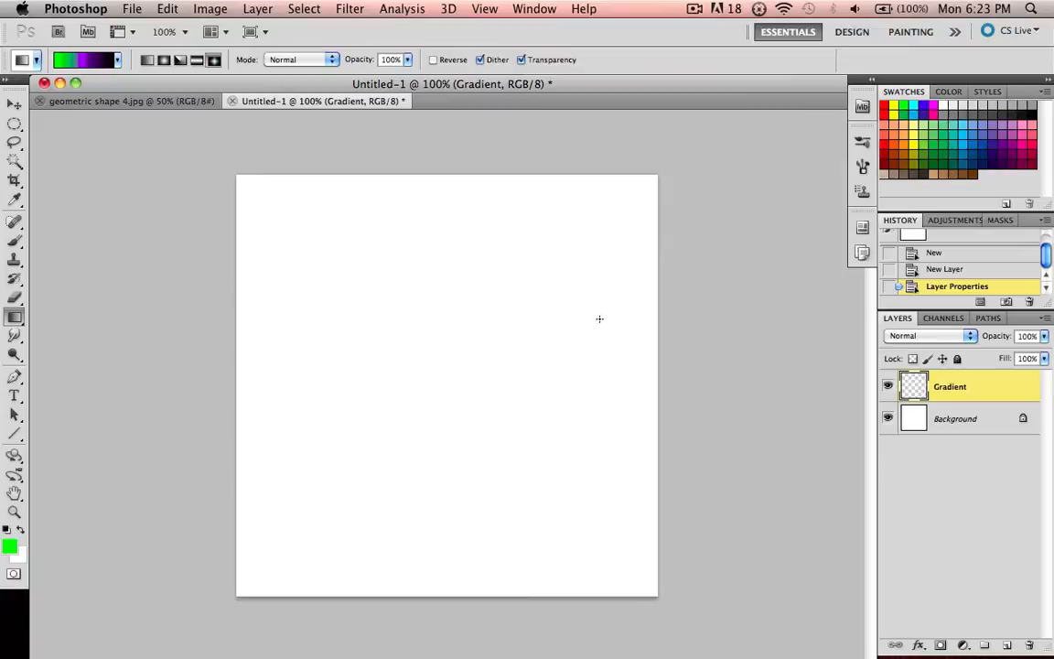
mouse_move(421, 361)
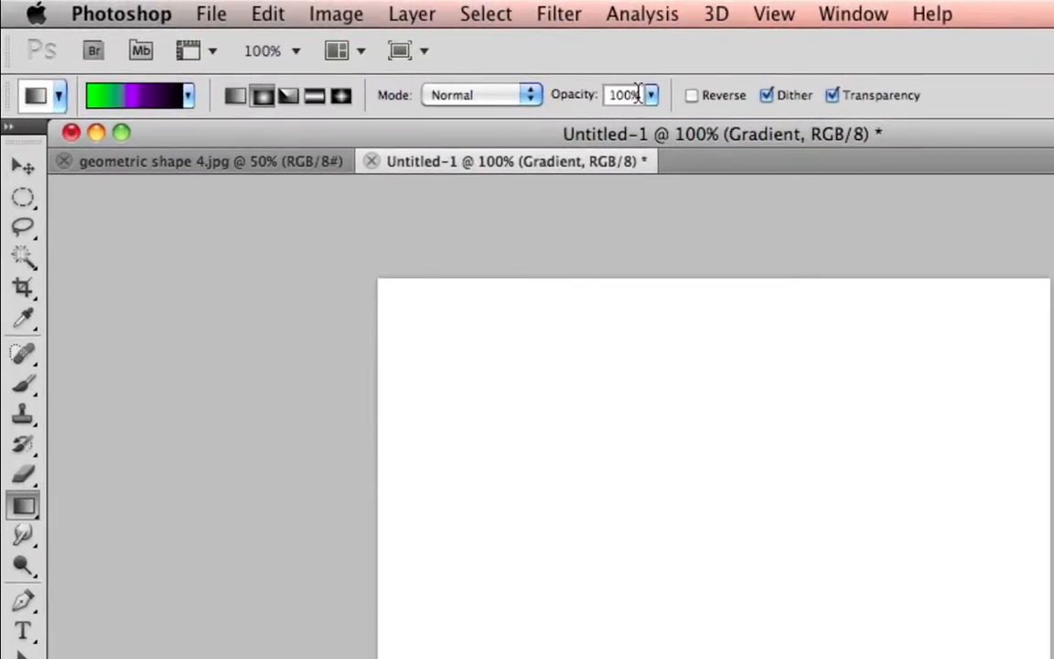
mouse_move(610, 500)
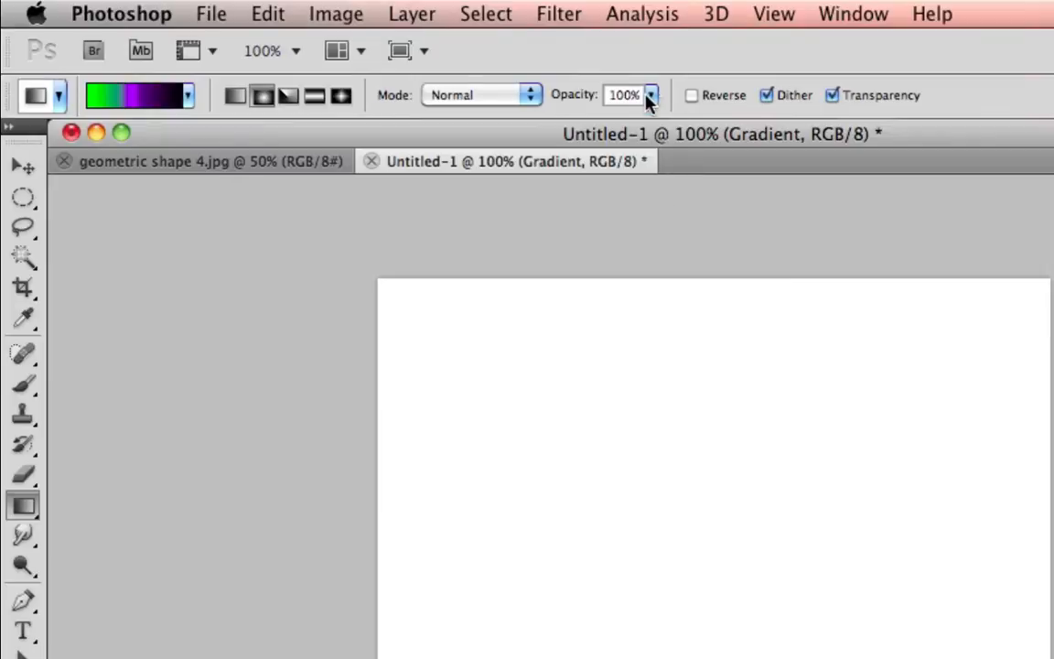
left_click(650, 94)
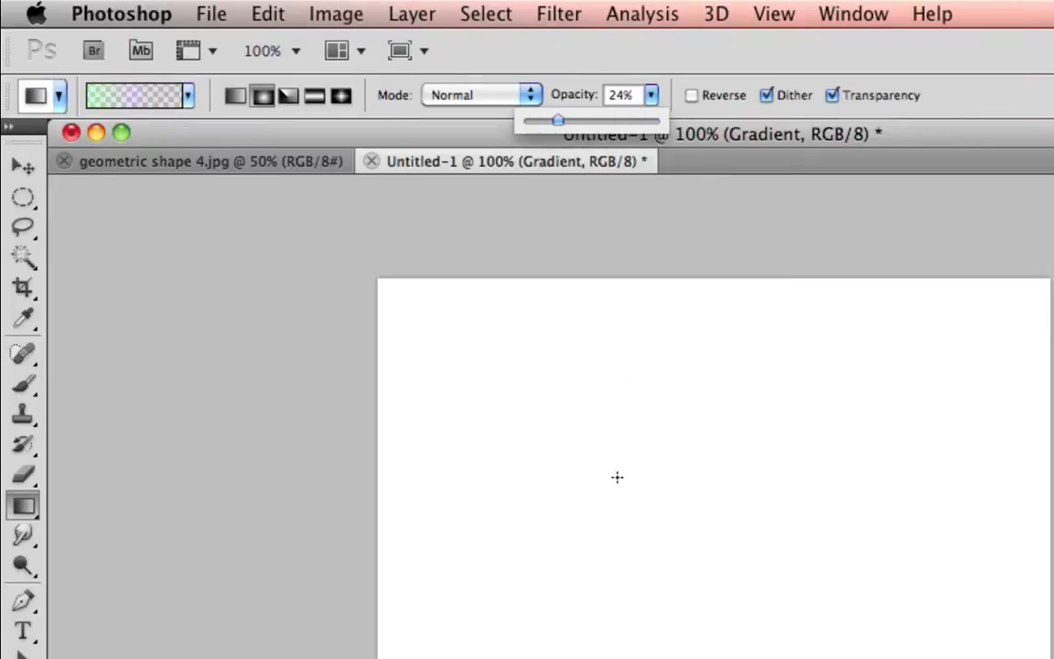
left_click_drag(617, 477, 793, 522)
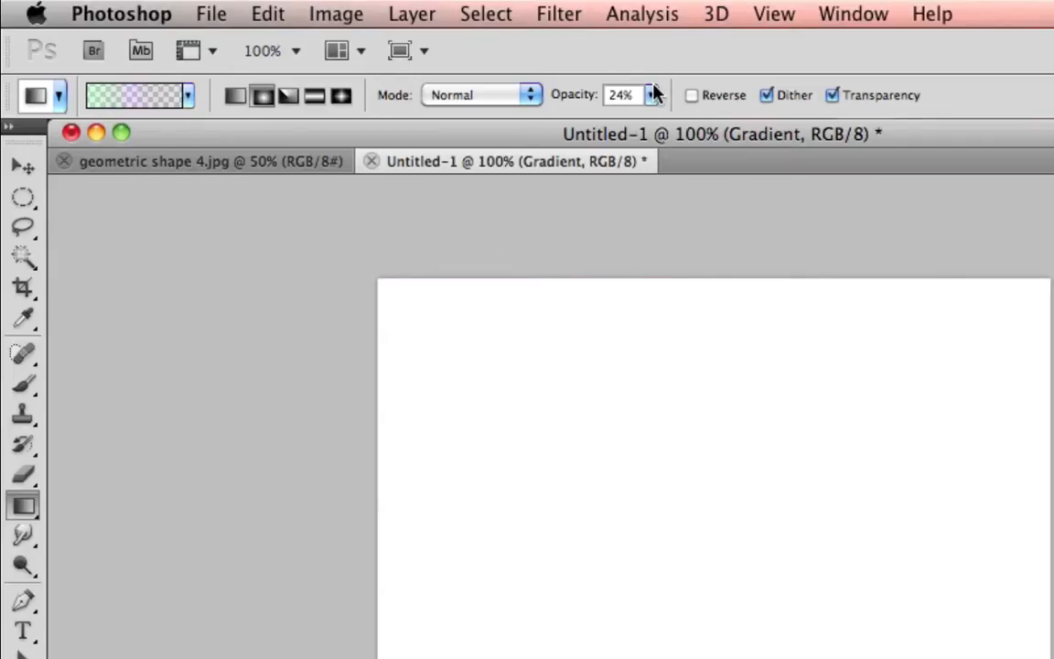
left_click(650, 94)
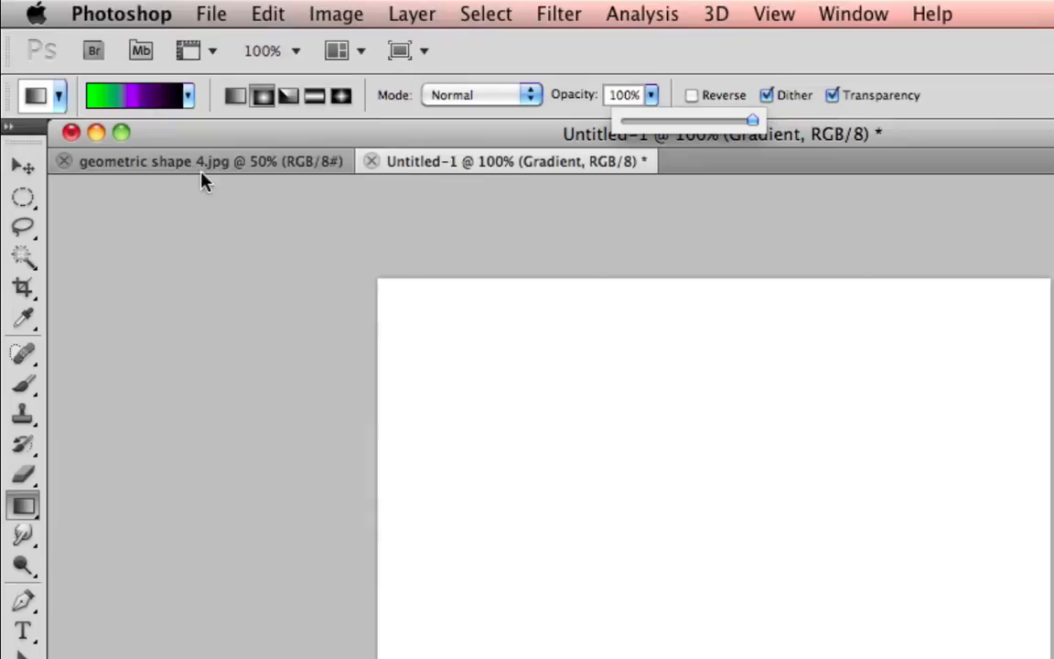
- Switch to geometric shape 4.jpg and confirm the copied layer's name 'Selction'
left_click(183, 161)
type("Selc")
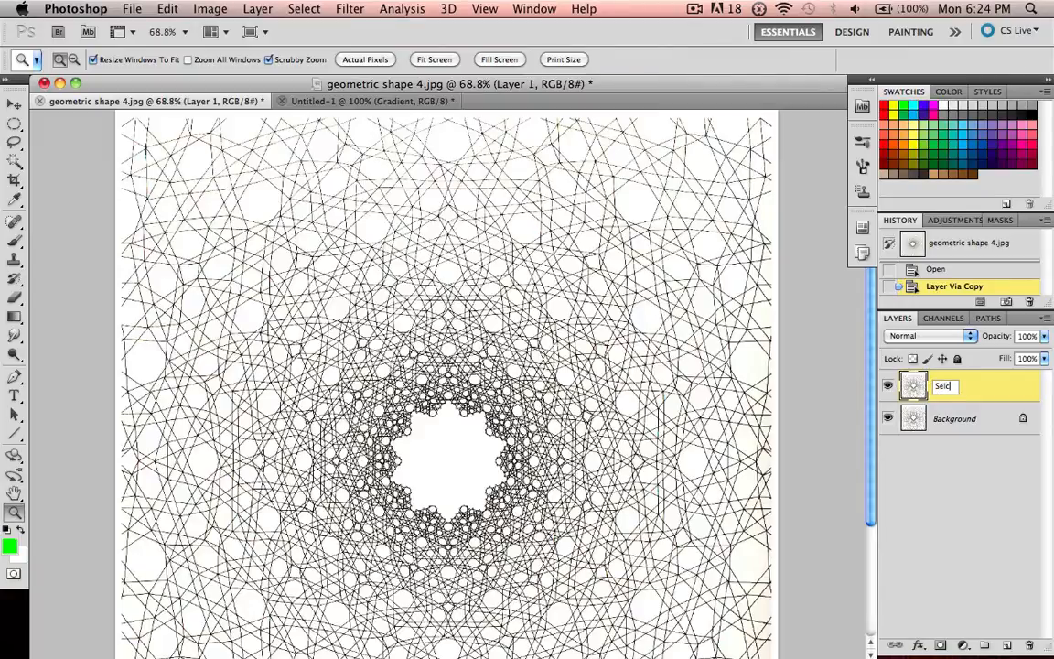
key("Return")
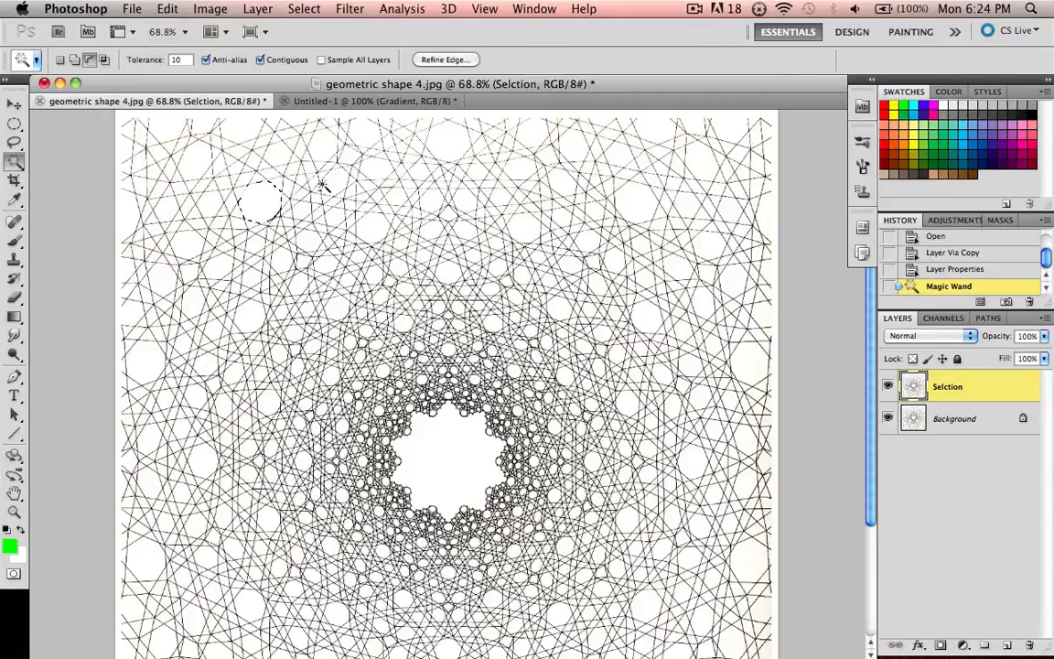
mouse_move(337, 183)
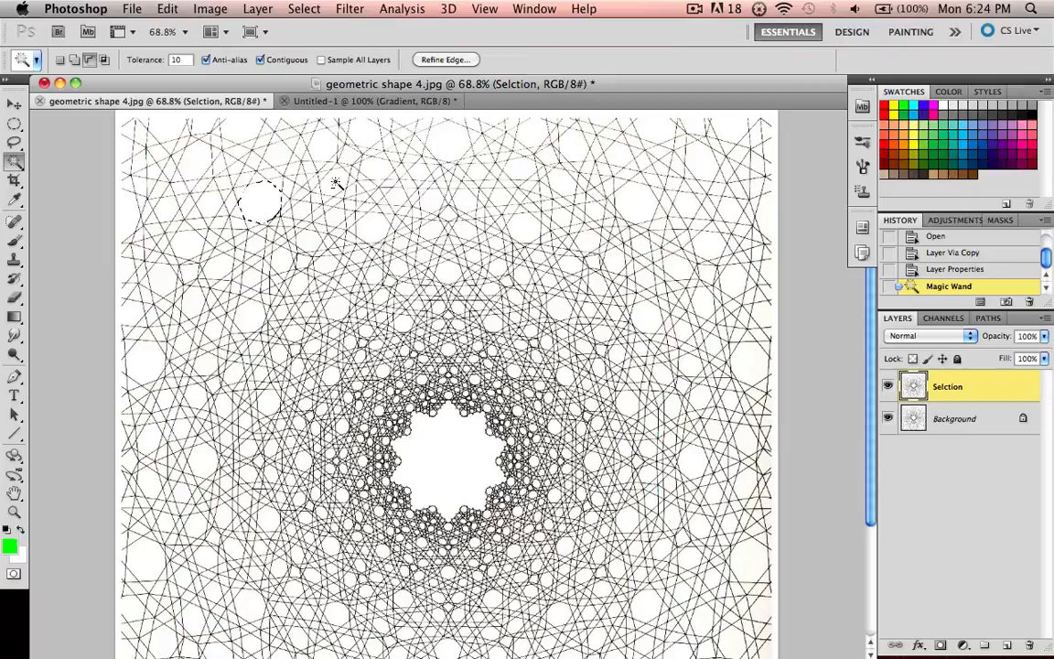
mouse_move(336, 183)
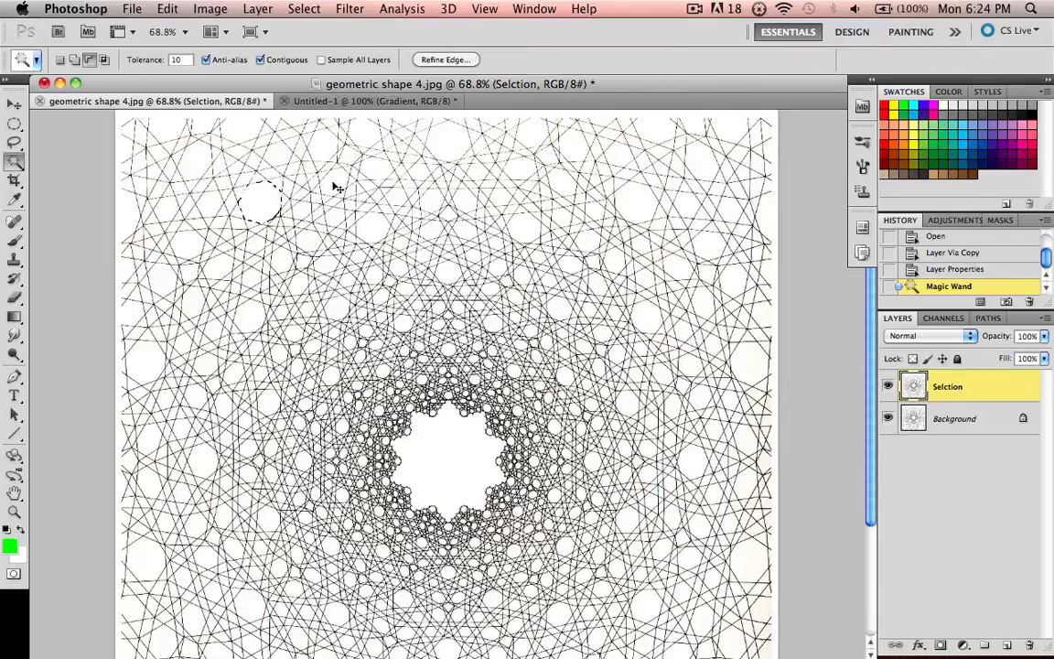
mouse_move(335, 186)
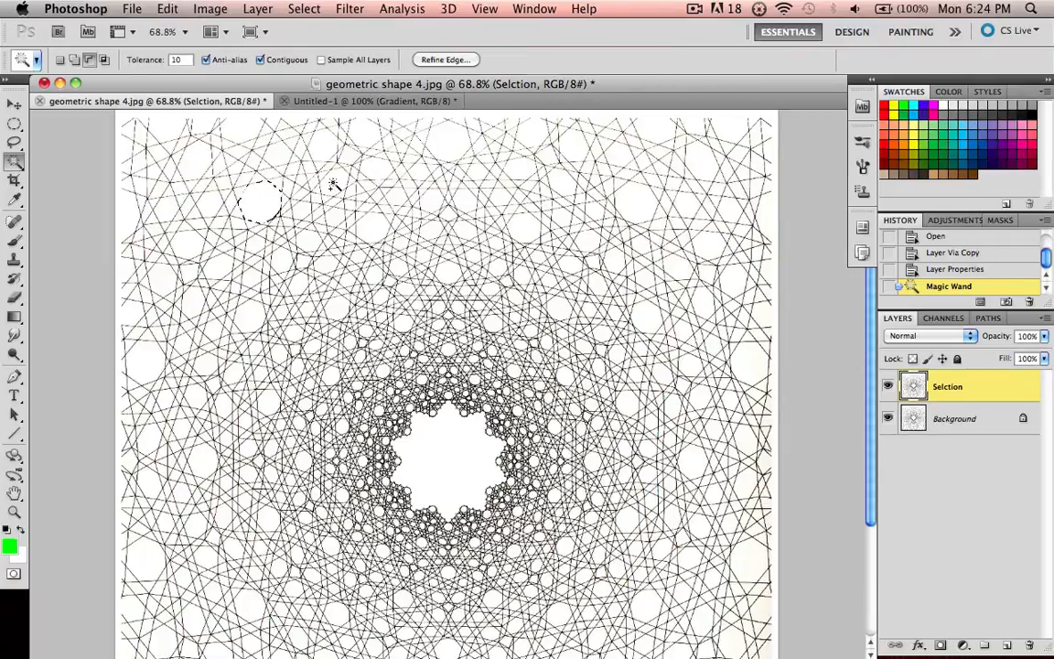
- Magic-wand-add white cells near the top edge and middle of the pattern
left_click(334, 183)
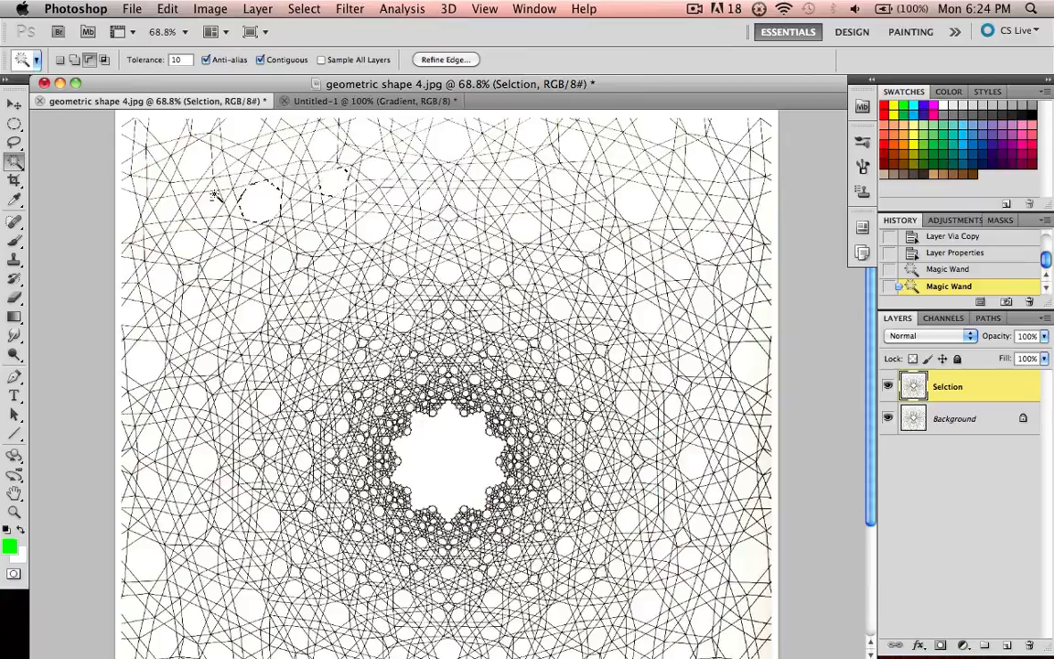
mouse_move(398, 169)
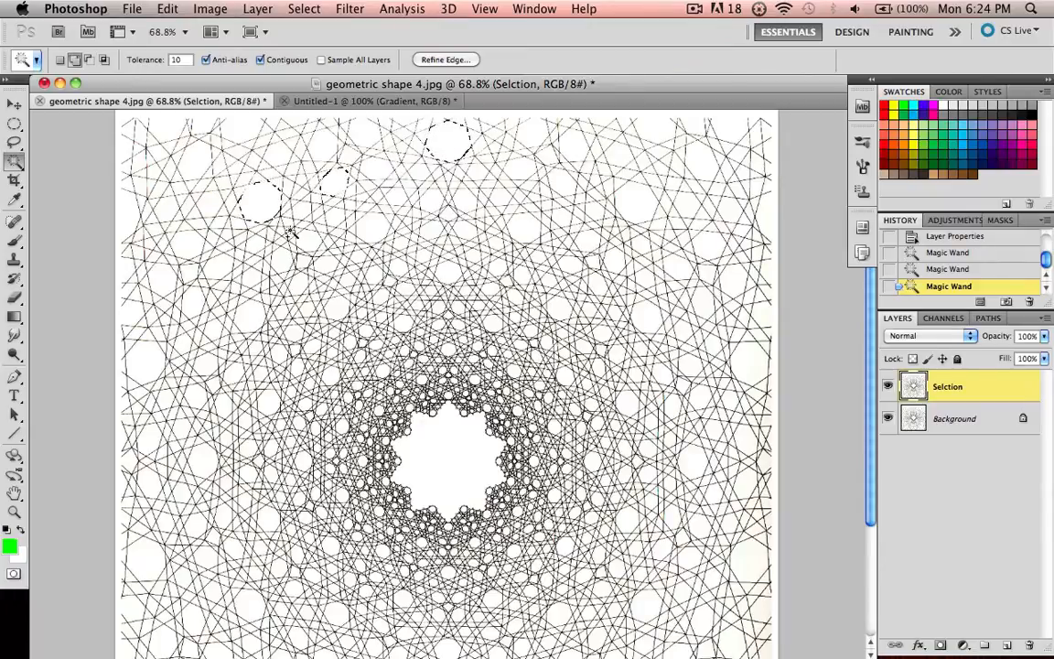
left_click(370, 229)
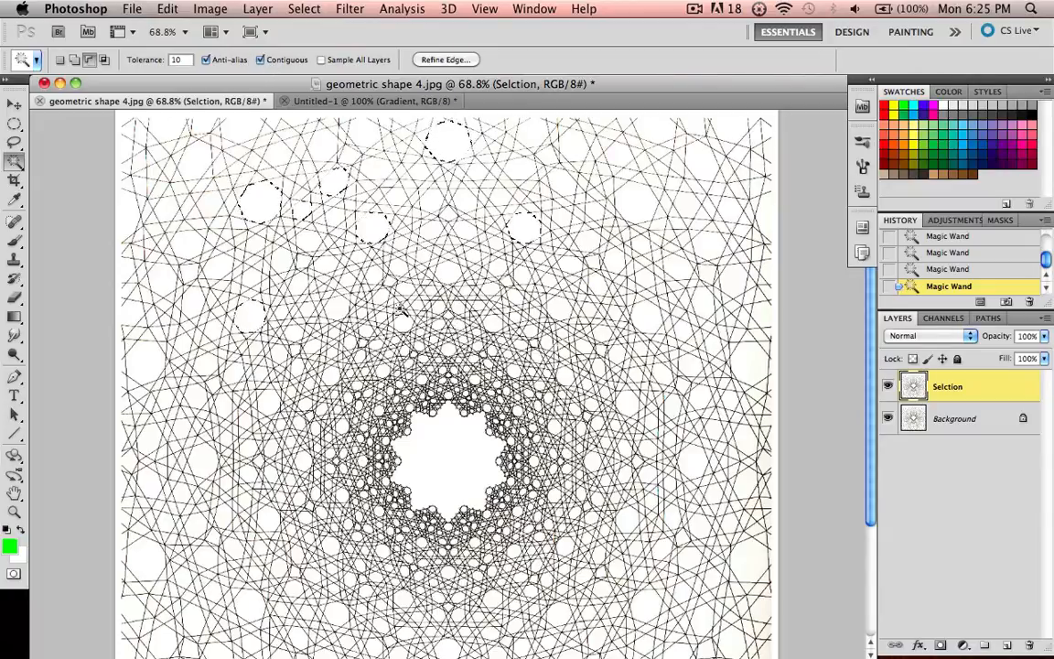
left_click(480, 458)
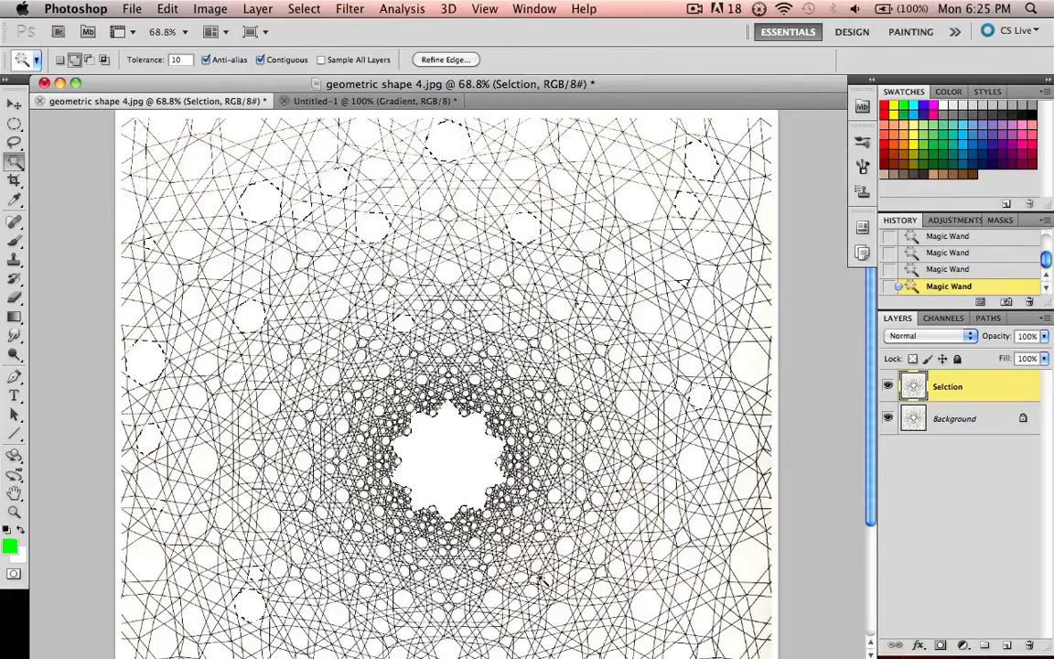
scroll("down", 3)
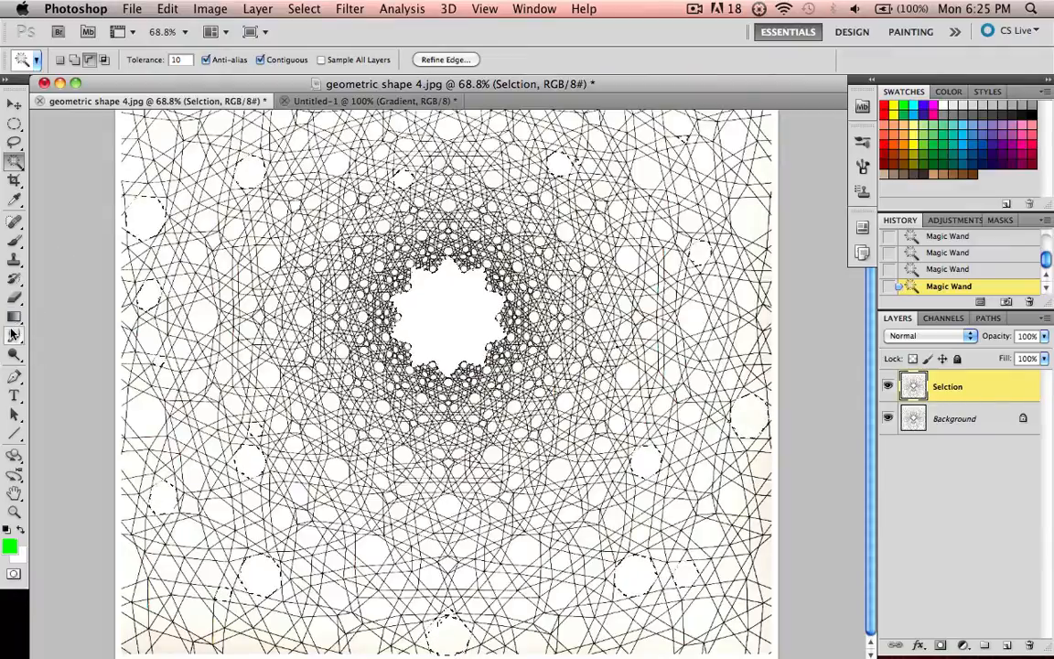
- Select the Gradient tool and scroll down through the selected pattern
left_click(15, 317)
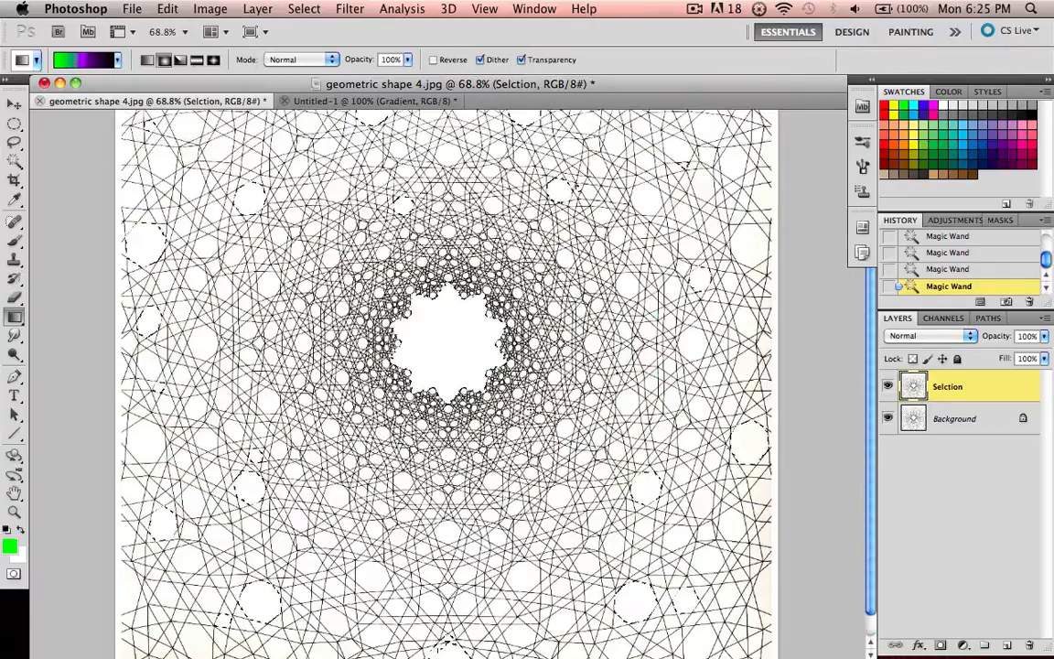
scroll("down", 3)
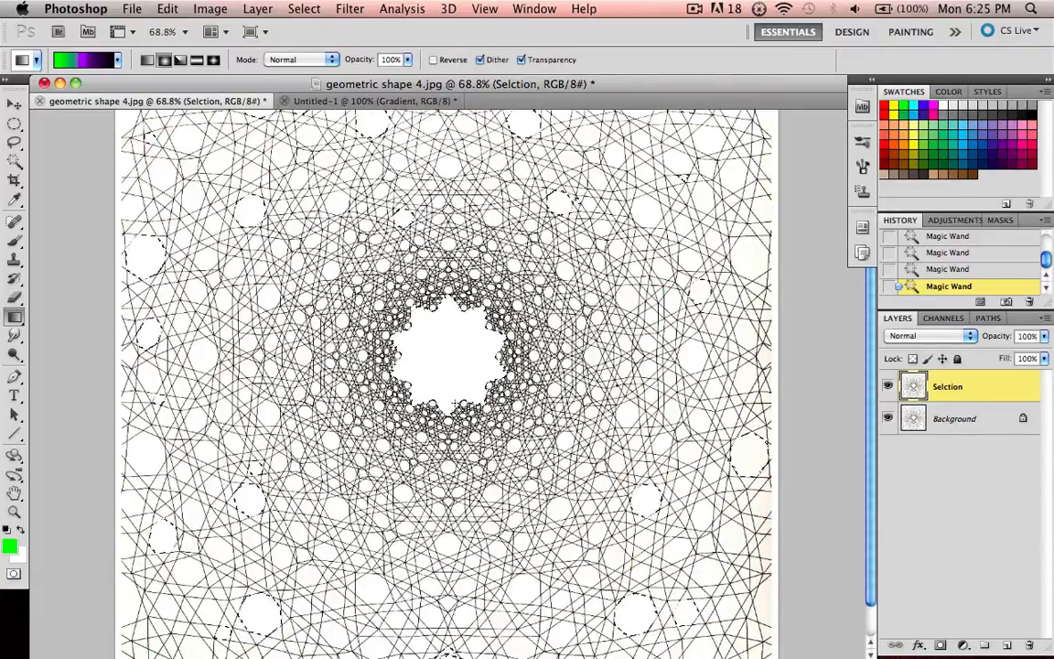
scroll("down", 3)
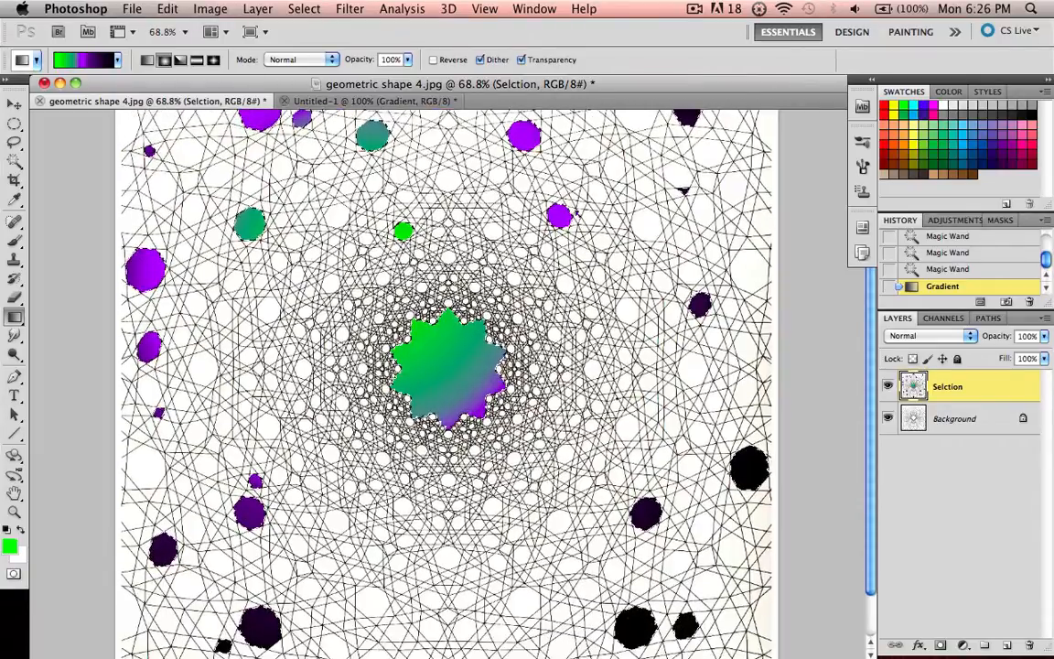
scroll("down", 3)
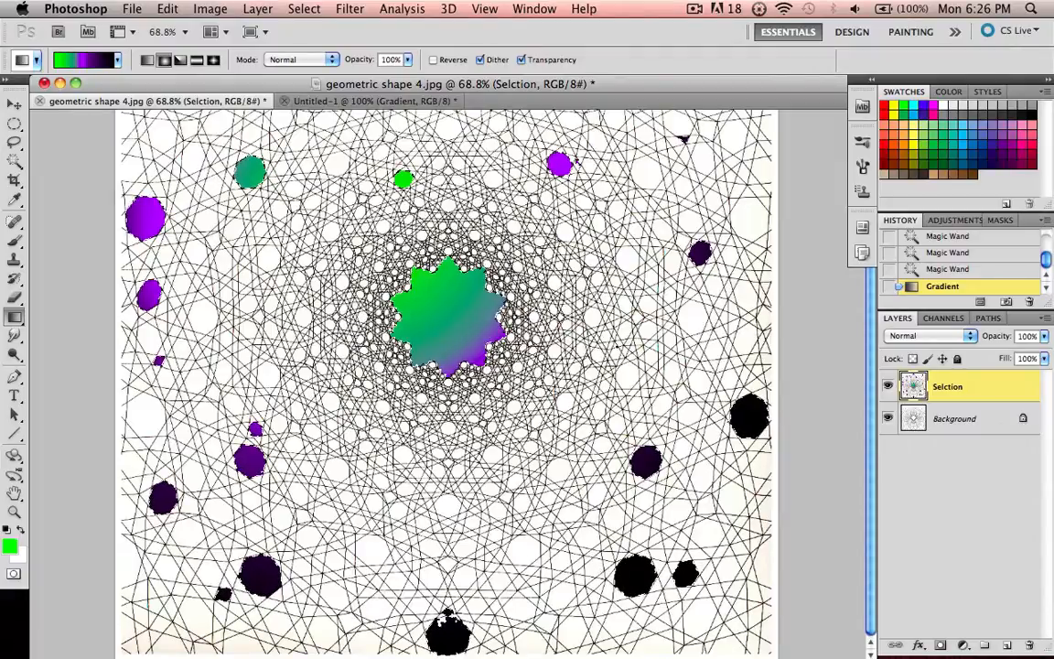
scroll("down", 3)
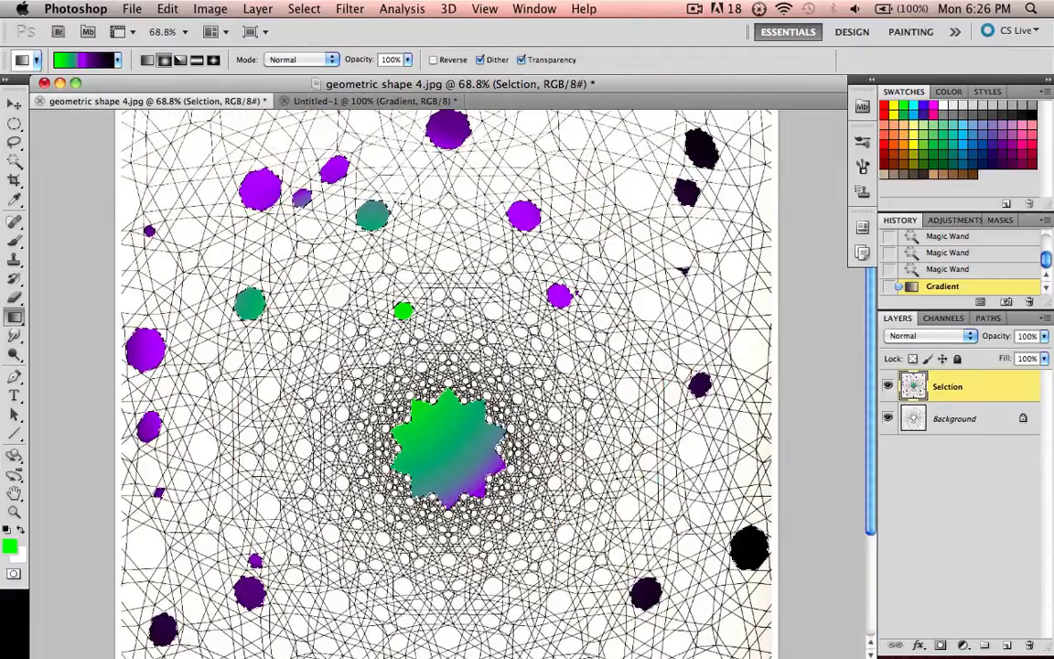
scroll("down", 3)
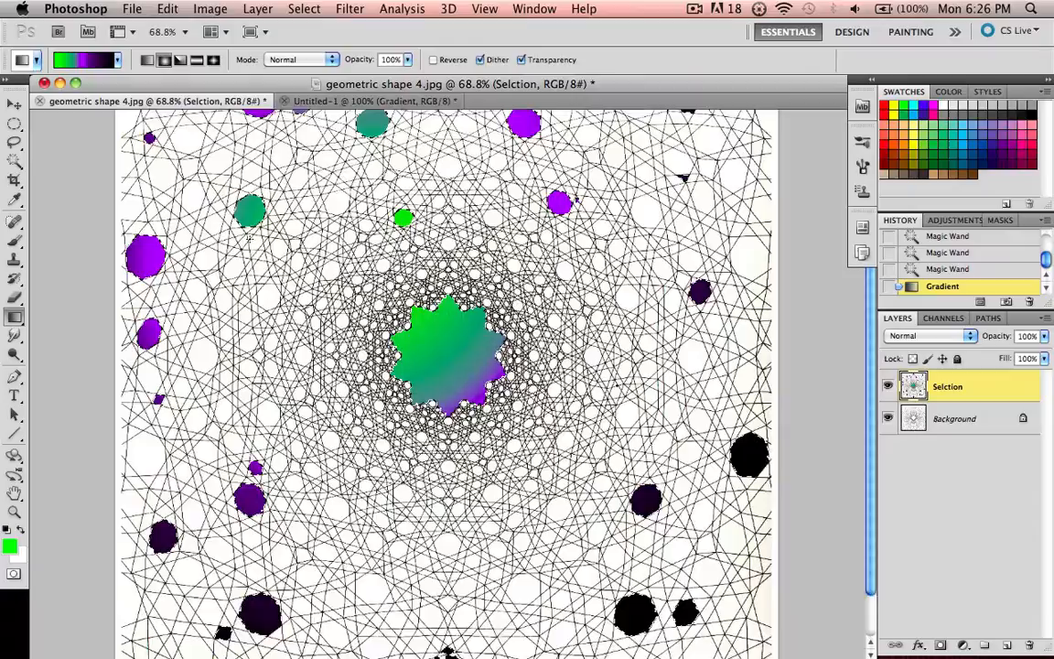
scroll("down", 3)
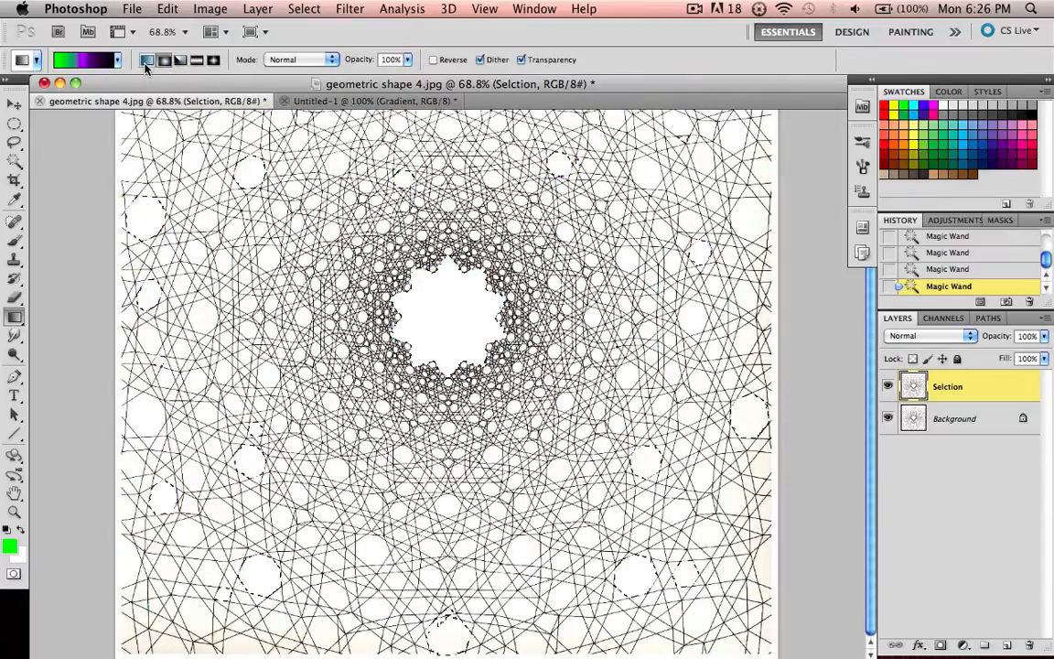
- Switch to the linear gradient style and undo the trial gradient, leaving the selected cells white
left_click(163, 59)
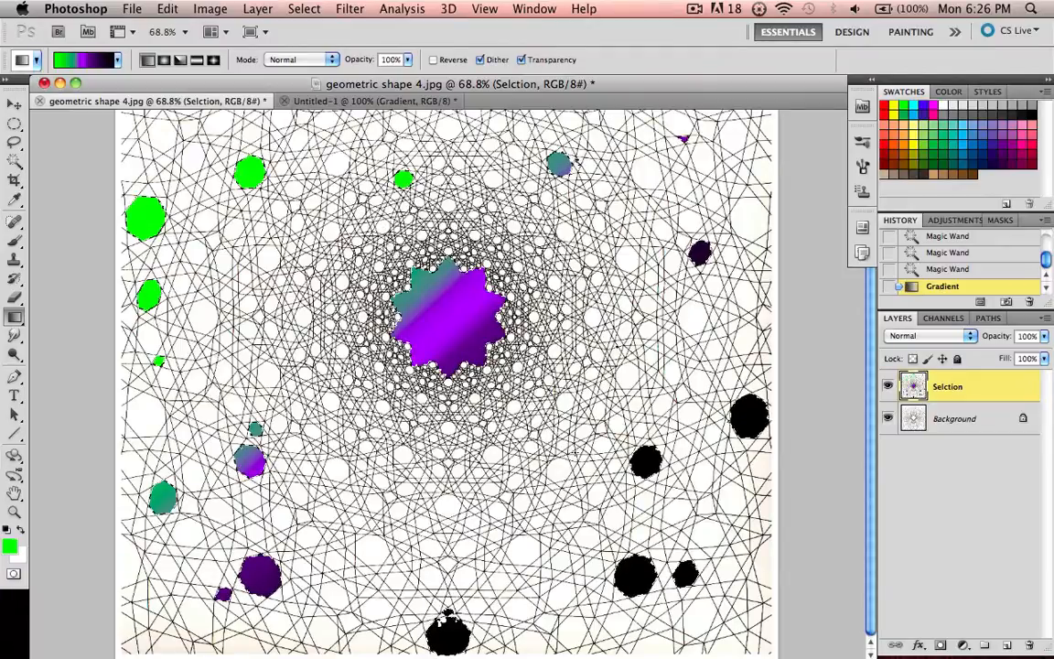
scroll("up", 3)
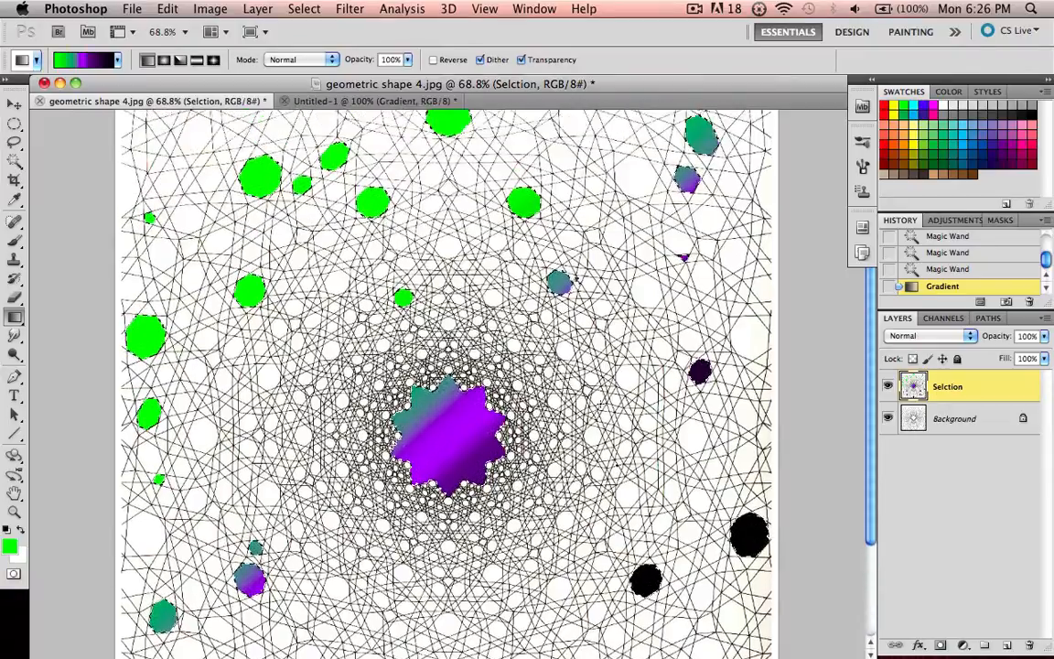
scroll("down", 3)
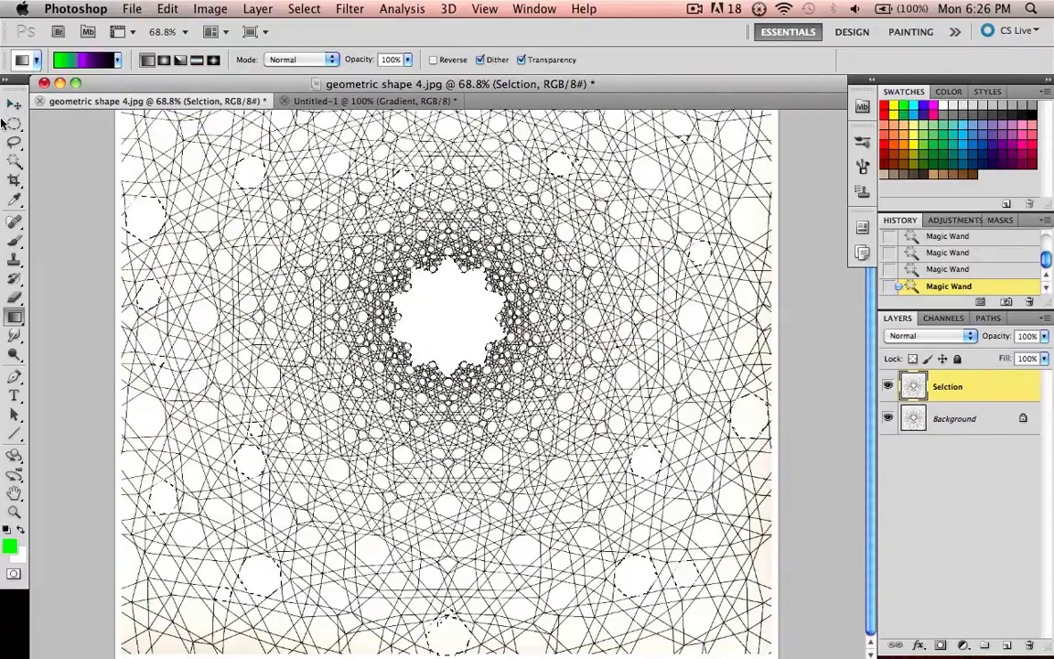
left_click(15, 104)
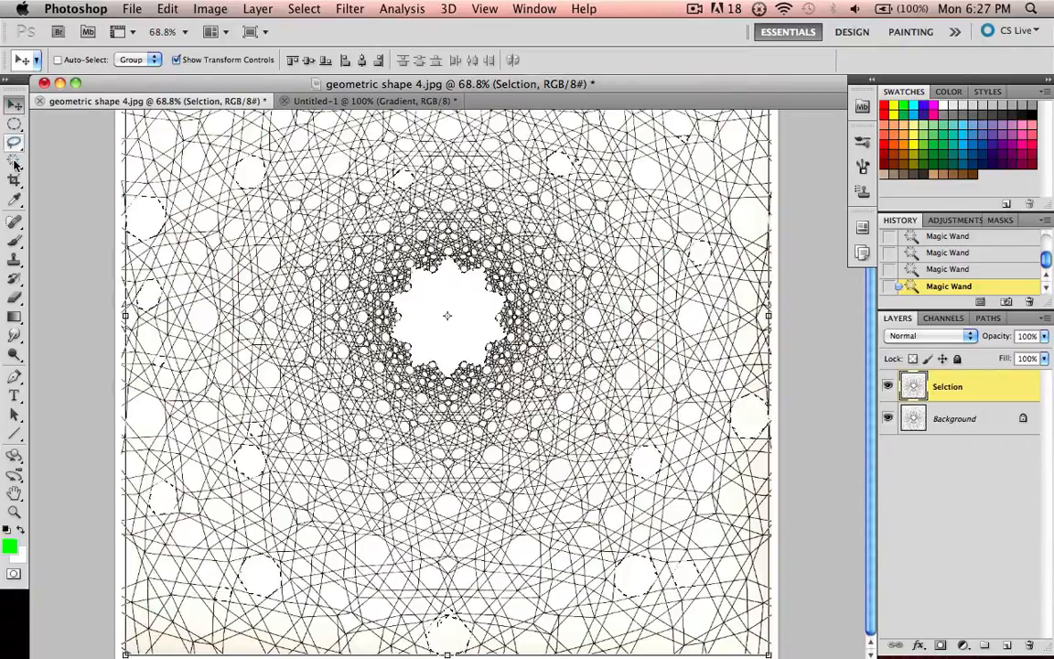
left_click(15, 143)
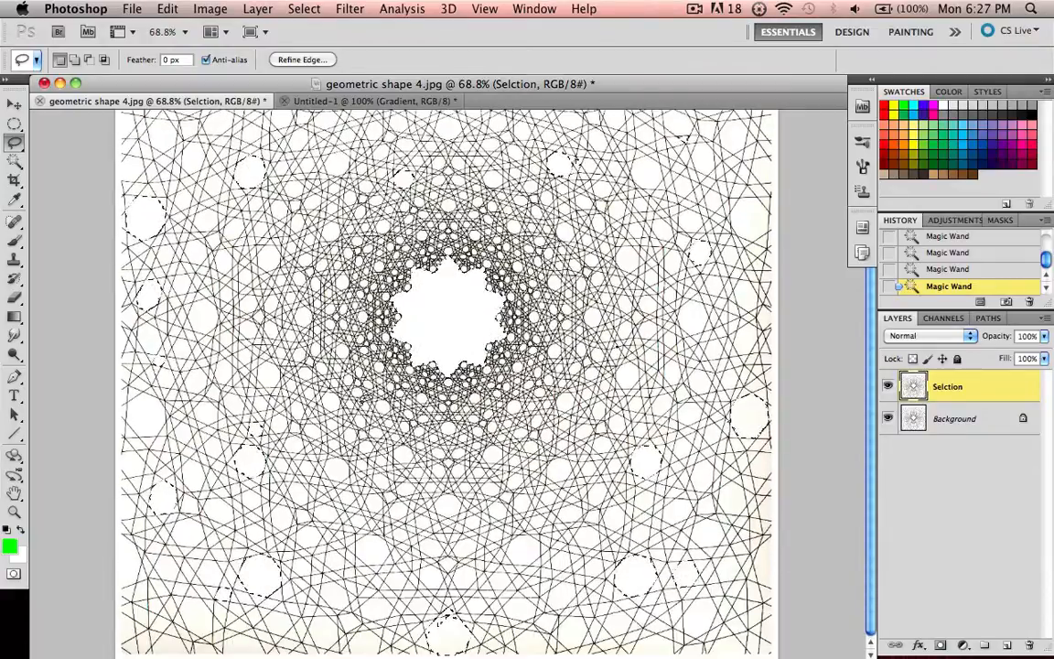
scroll("down", 3)
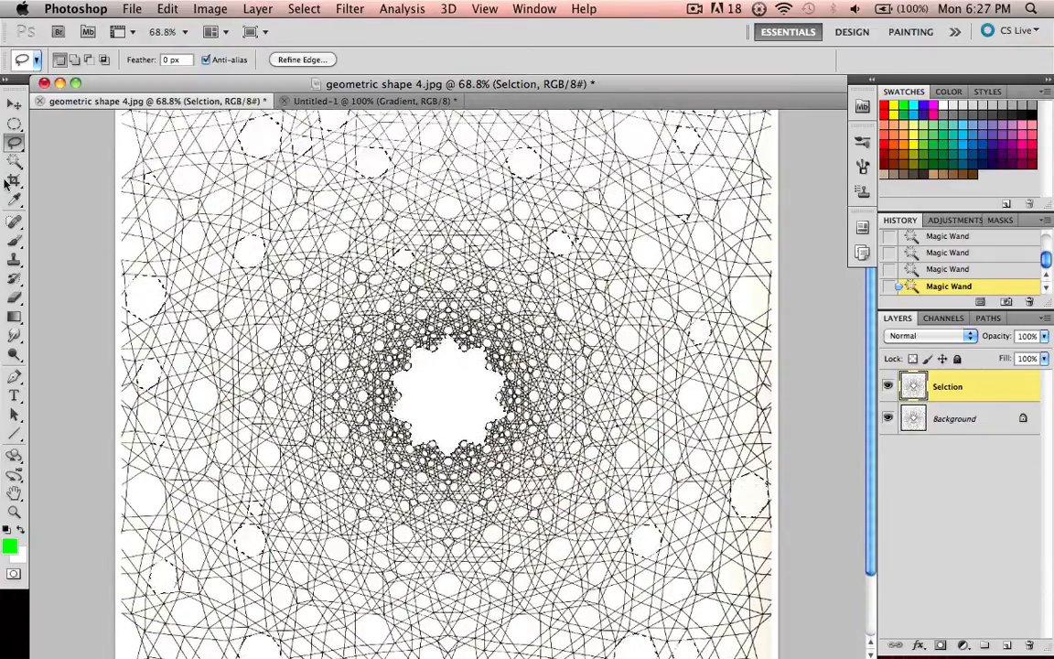